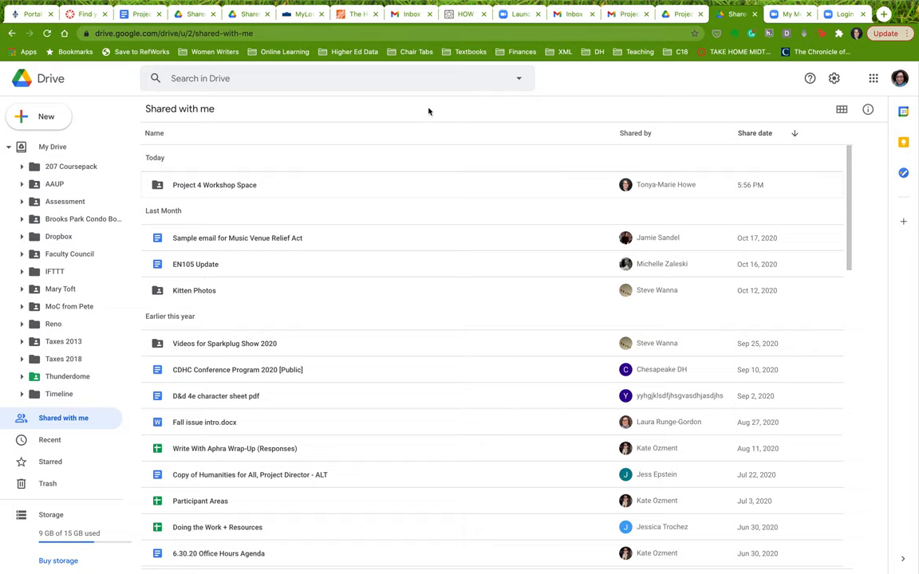
pyautogui.moveTo(233, 185)
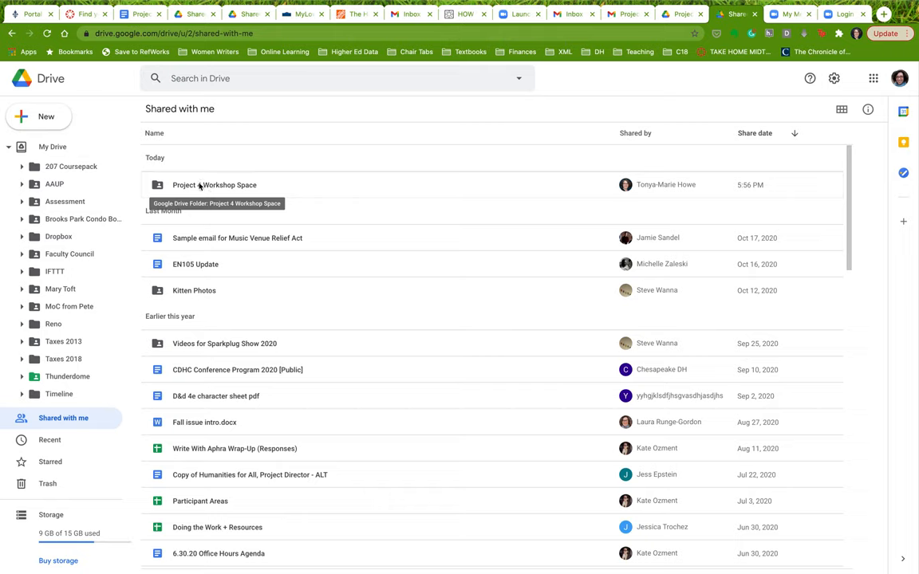
pyautogui.moveTo(201, 187)
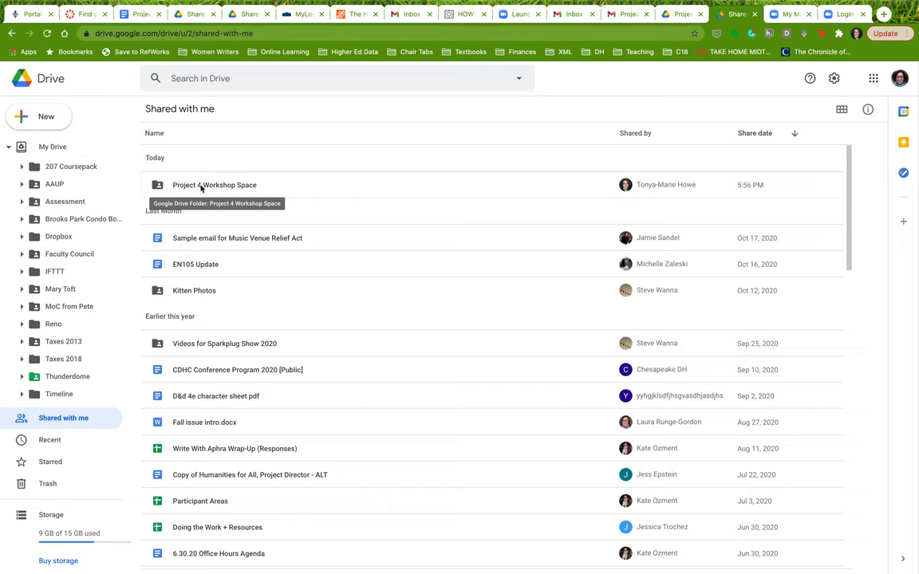
# Search Drive for 'project 4' and open the Project 4 Workshop Space folder from the results
pyautogui.click(214, 185)
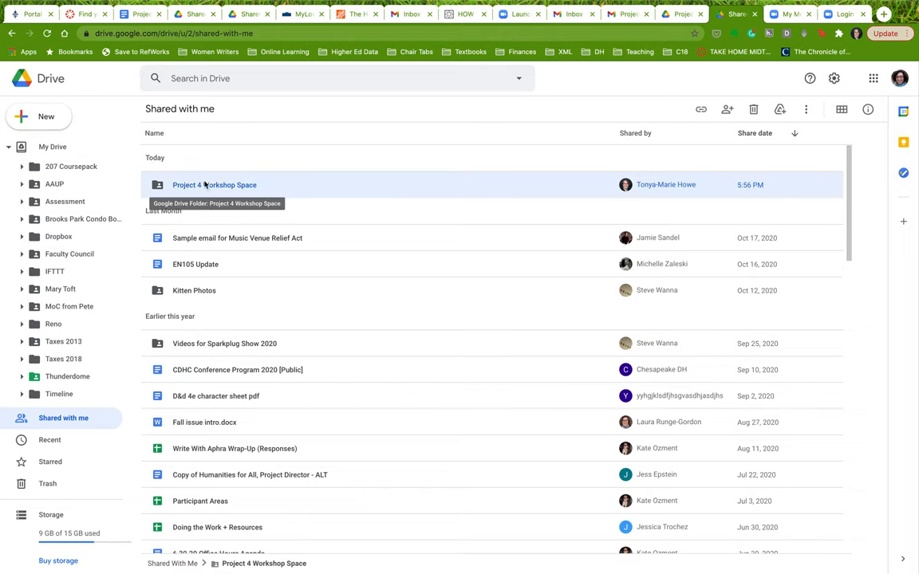
pyautogui.moveTo(220, 200)
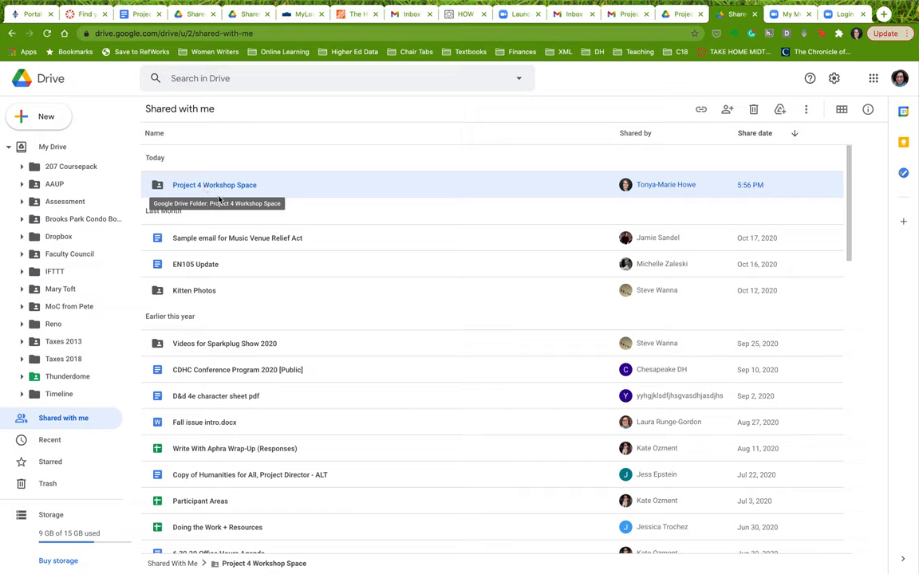
pyautogui.moveTo(203, 265)
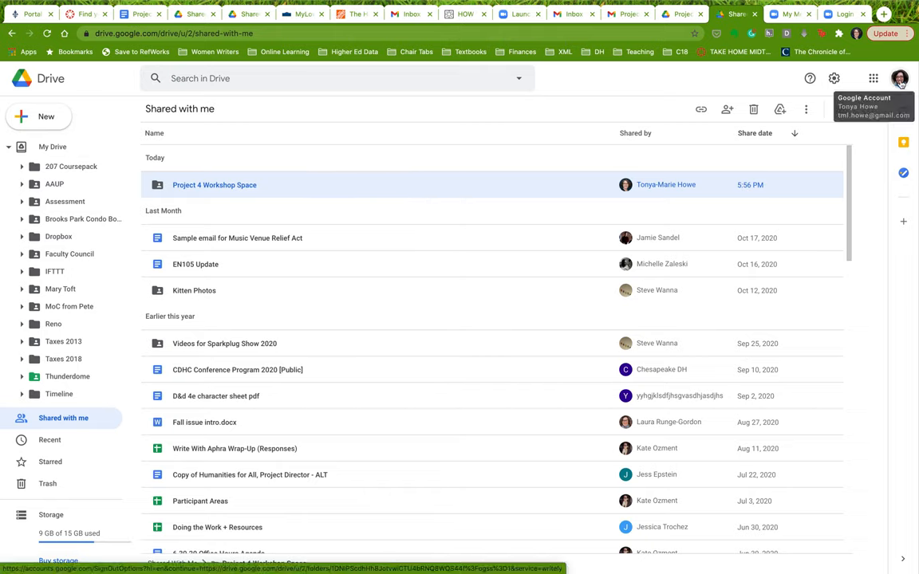
pyautogui.moveTo(812, 78)
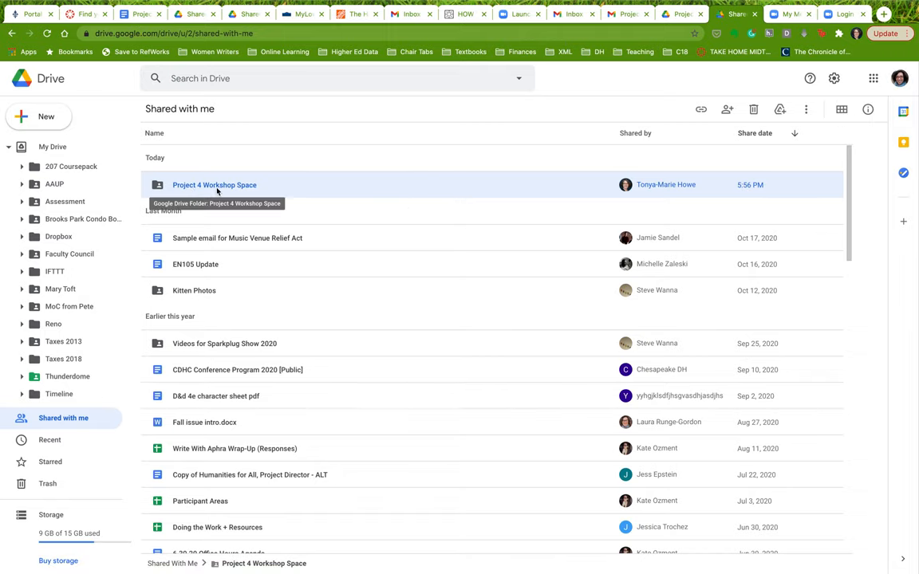
pyautogui.moveTo(49, 418)
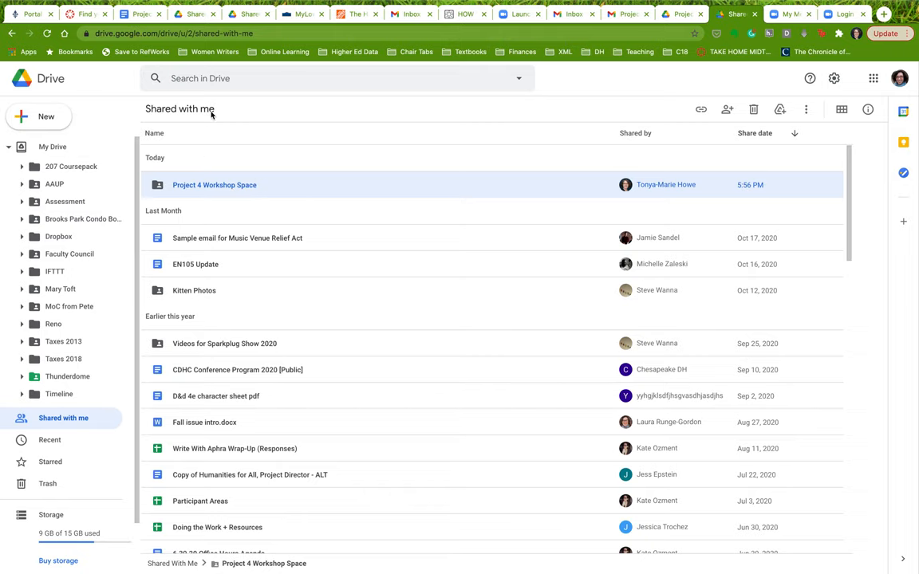
pyautogui.click(223, 80)
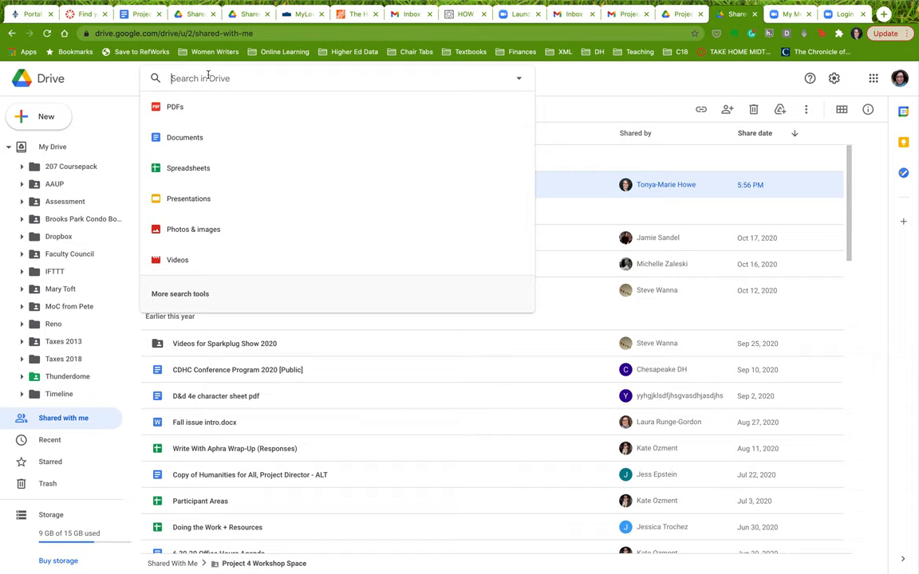
pyautogui.write('projectt')
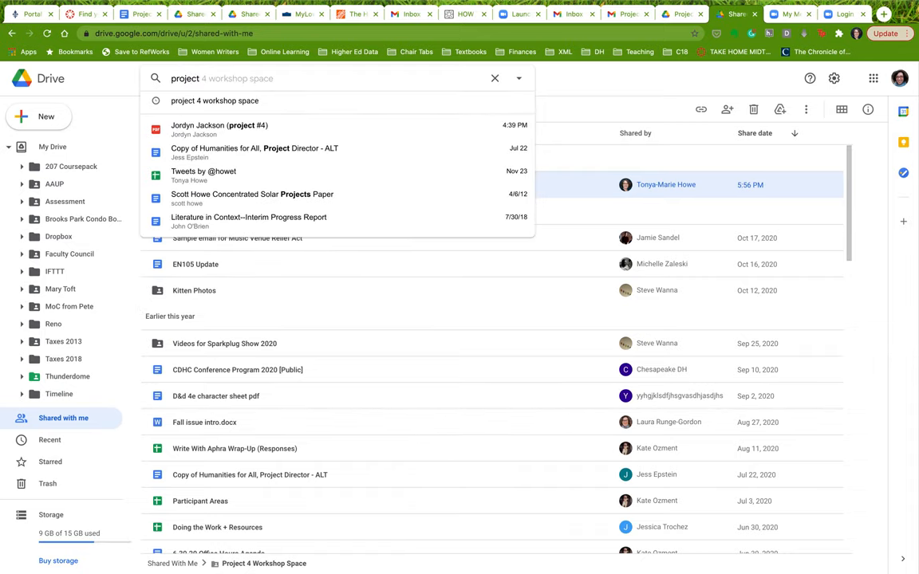
pyautogui.moveTo(214, 104)
pyautogui.write(' 4')
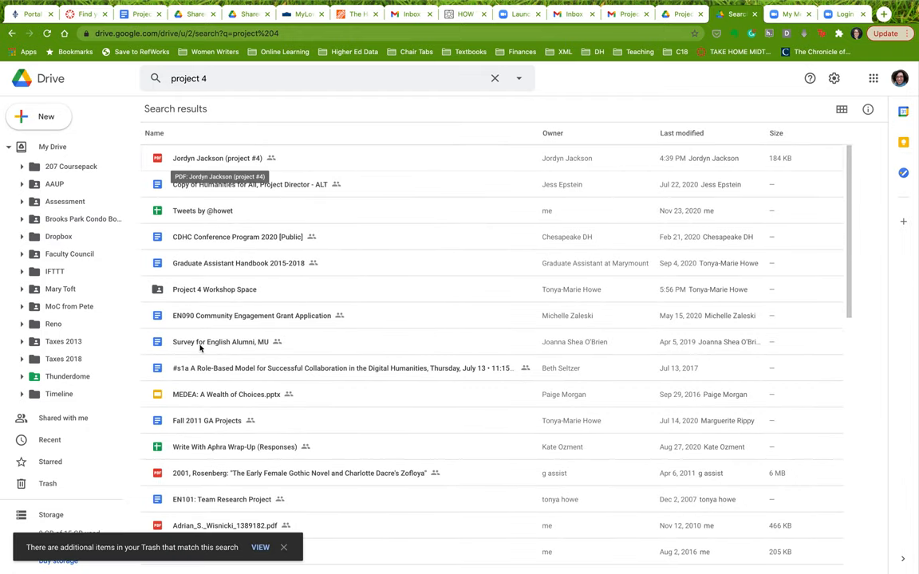
pyautogui.click(214, 290)
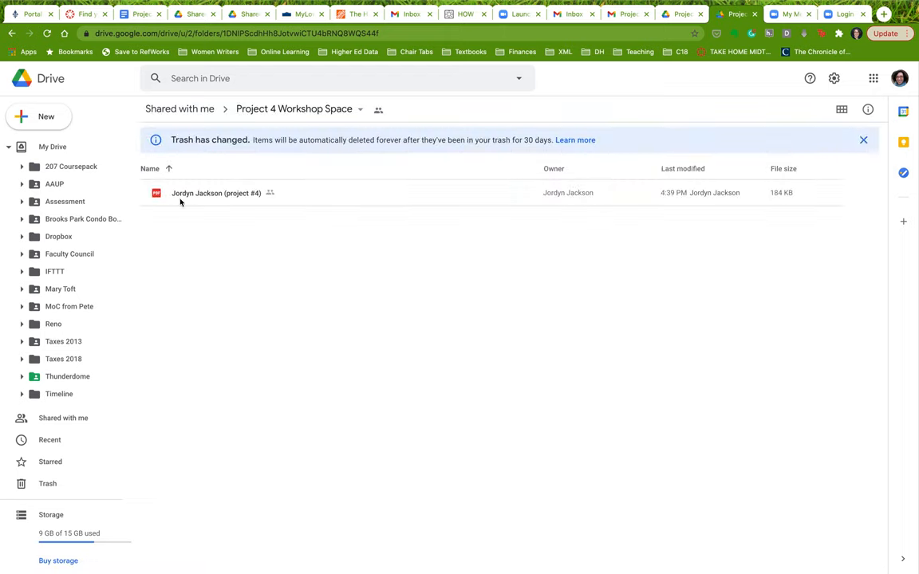
pyautogui.moveTo(195, 195)
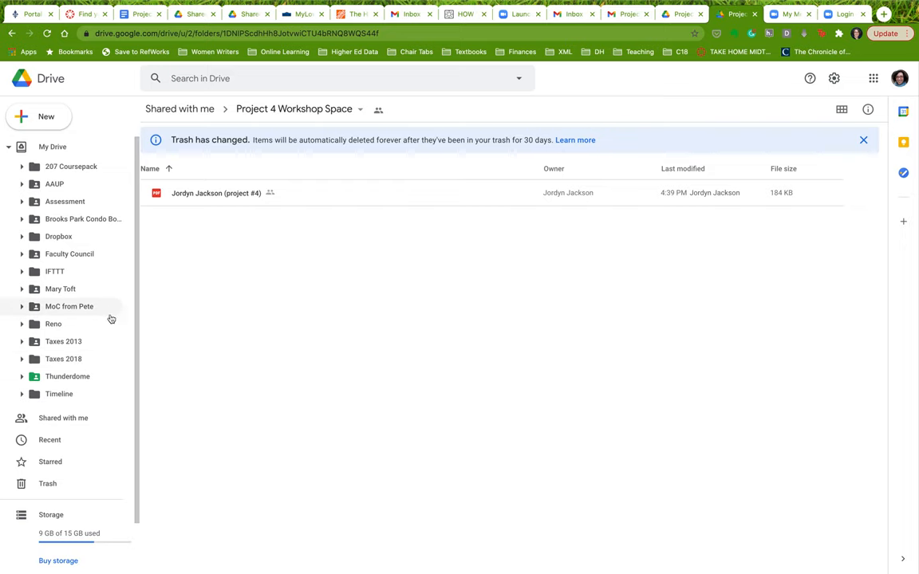
# Return to Shared with me and toggle between grid and list view, ending in list view
pyautogui.click(62, 418)
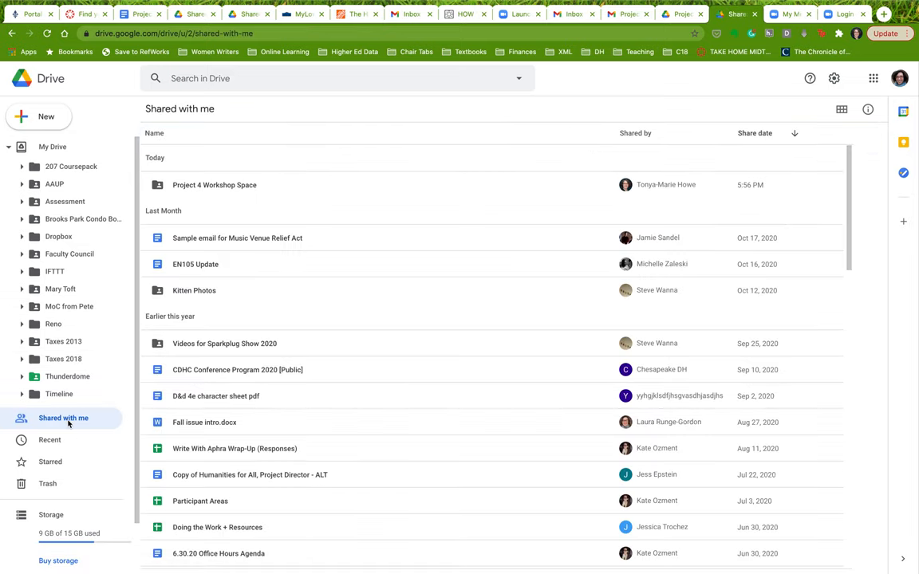
pyautogui.moveTo(224, 185)
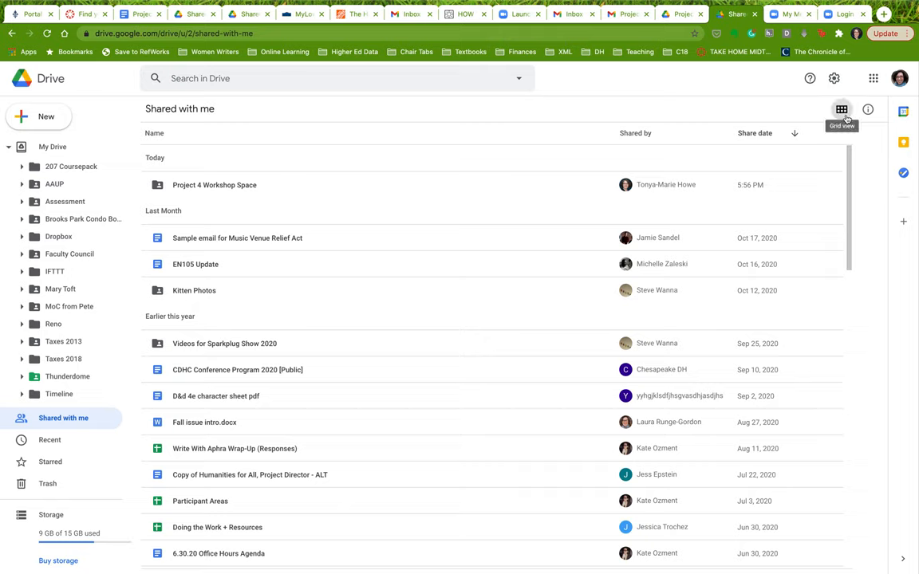
pyautogui.moveTo(844, 108)
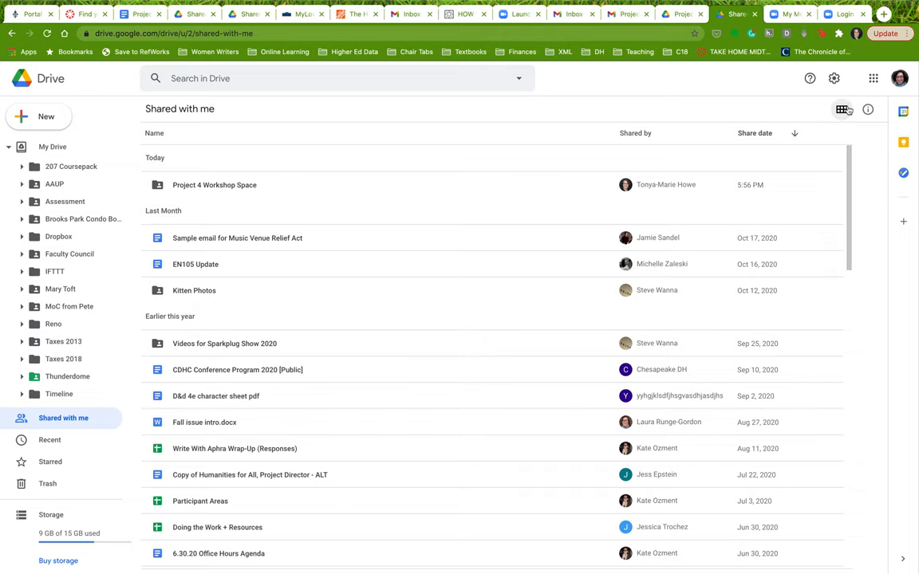
pyautogui.moveTo(820, 108)
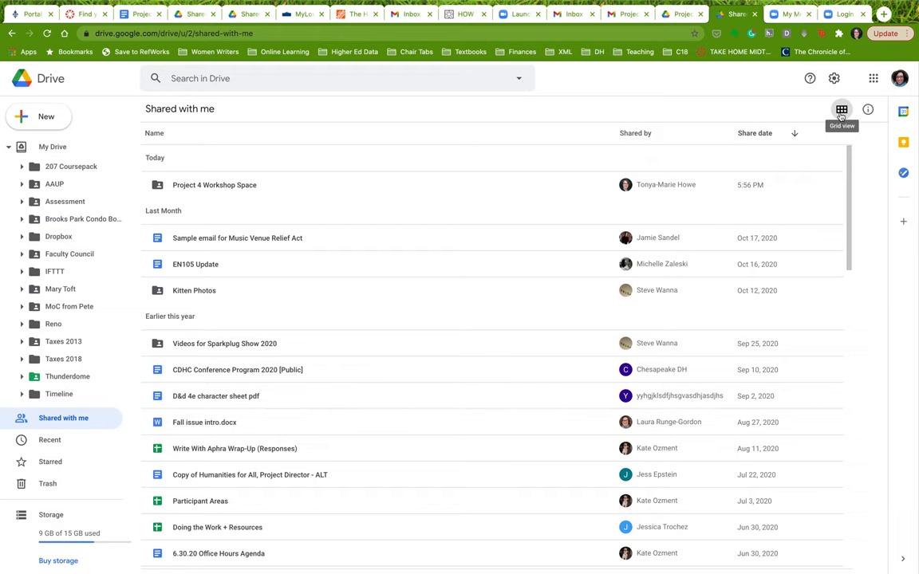
pyautogui.click(843, 110)
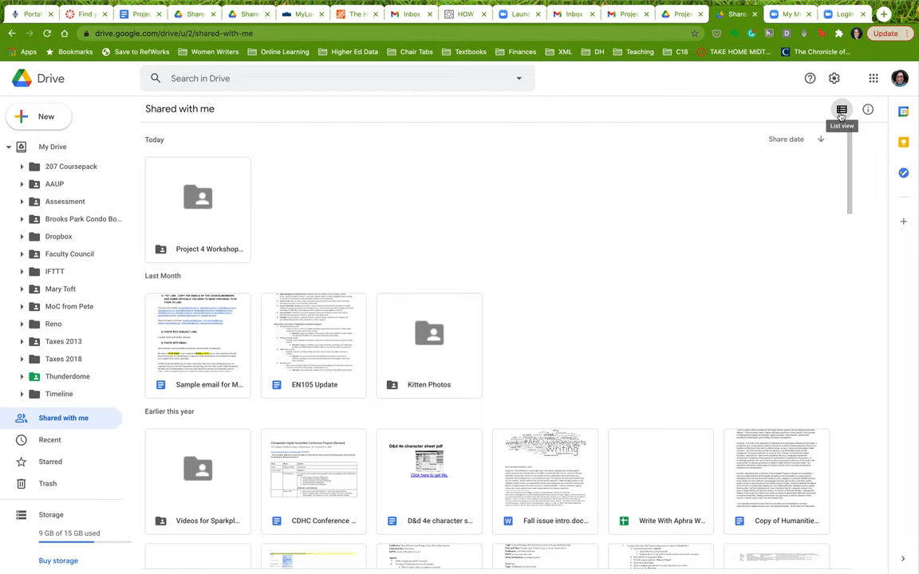
pyautogui.click(843, 109)
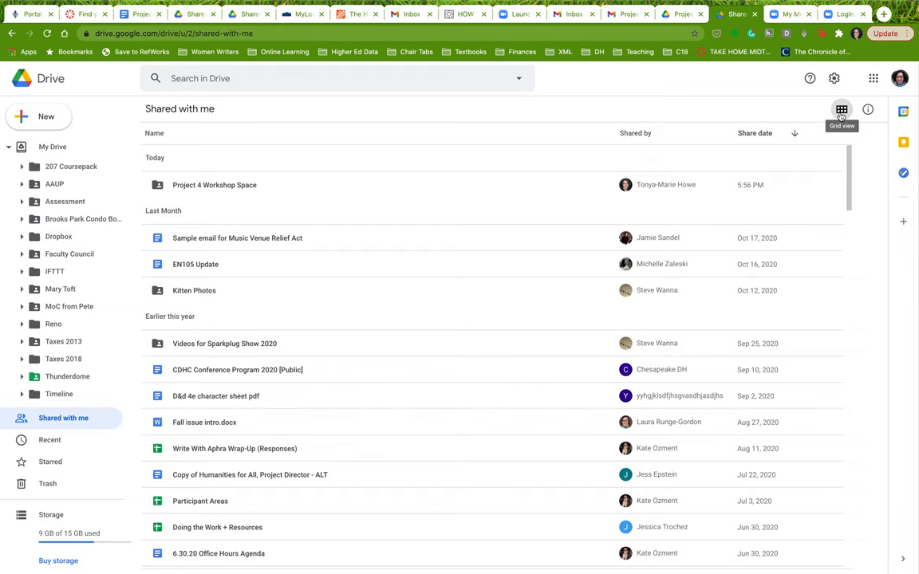
pyautogui.click(842, 110)
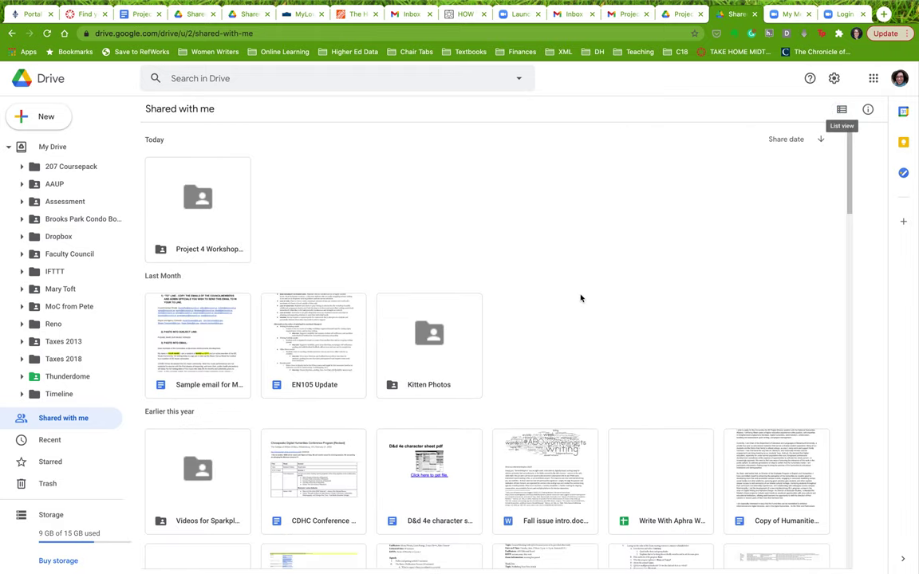
pyautogui.moveTo(436, 415)
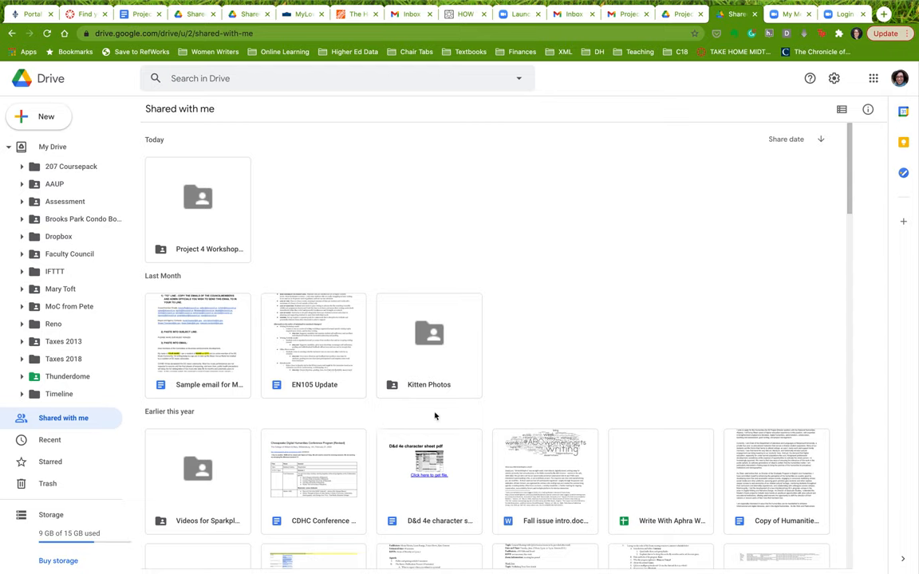
pyautogui.moveTo(188, 271)
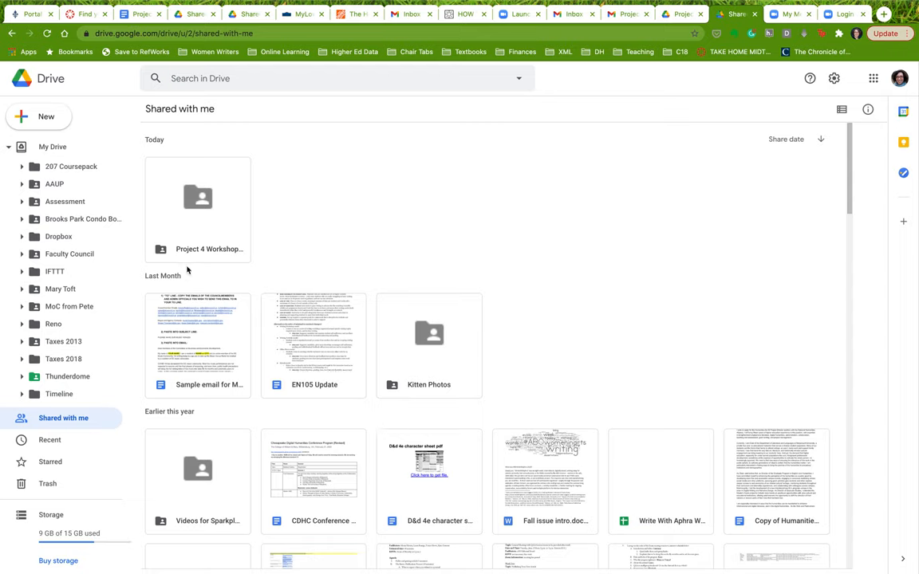
pyautogui.moveTo(745, 204)
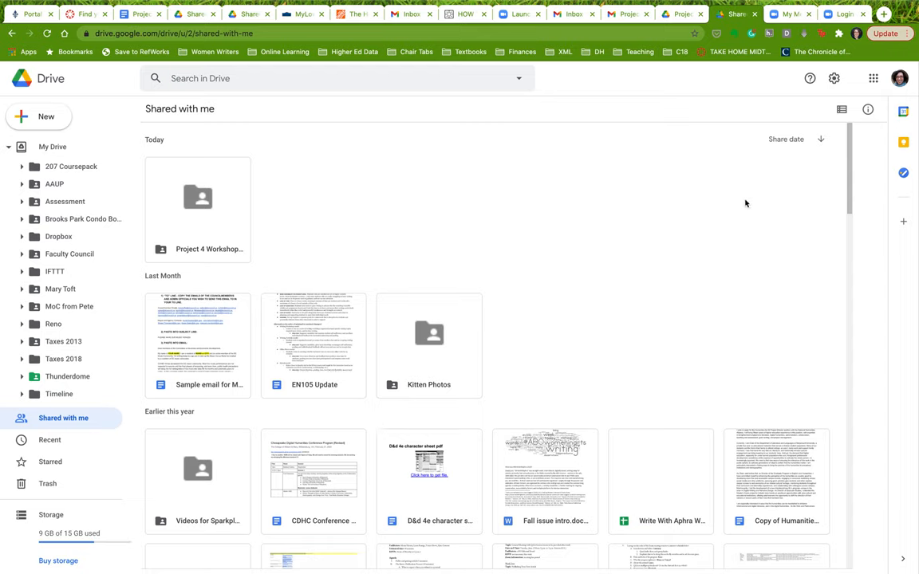
pyautogui.moveTo(783, 178)
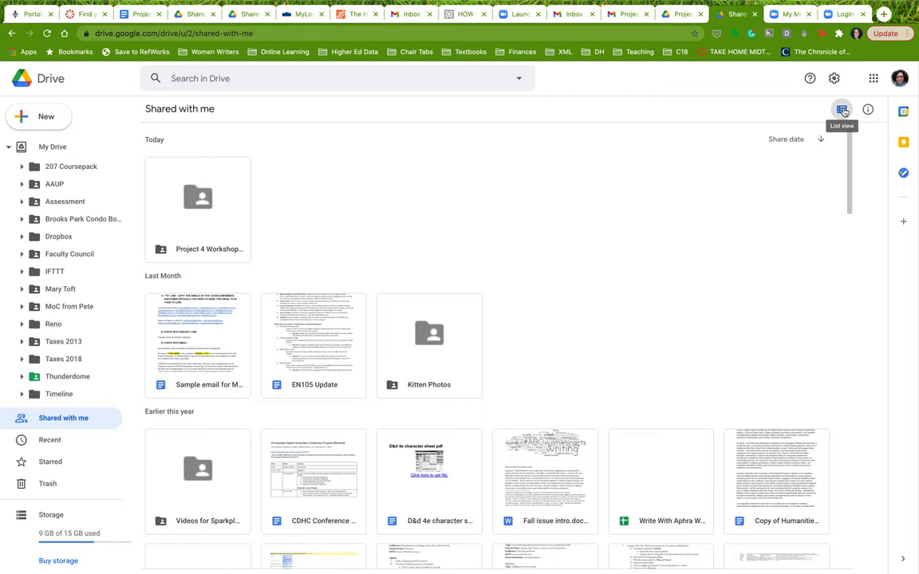
pyautogui.click(842, 109)
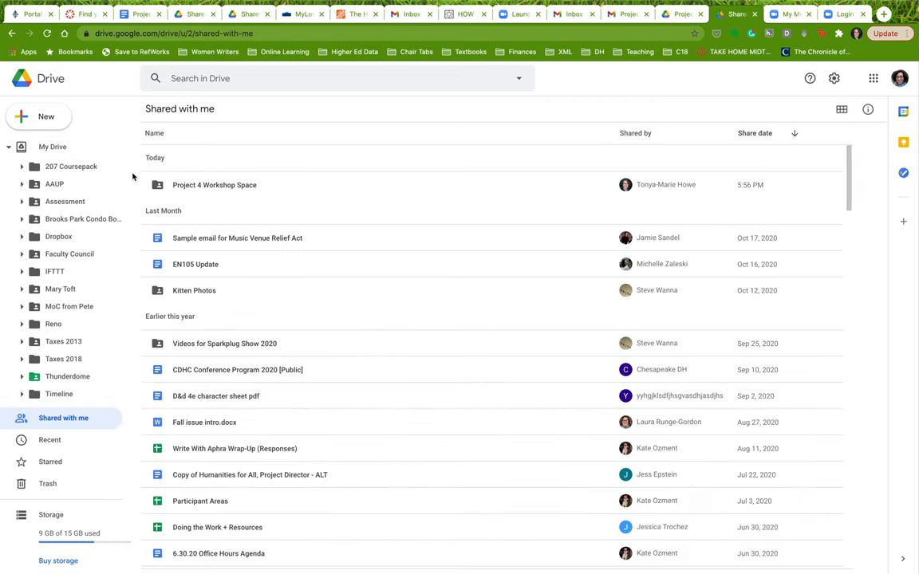
pyautogui.moveTo(198, 185)
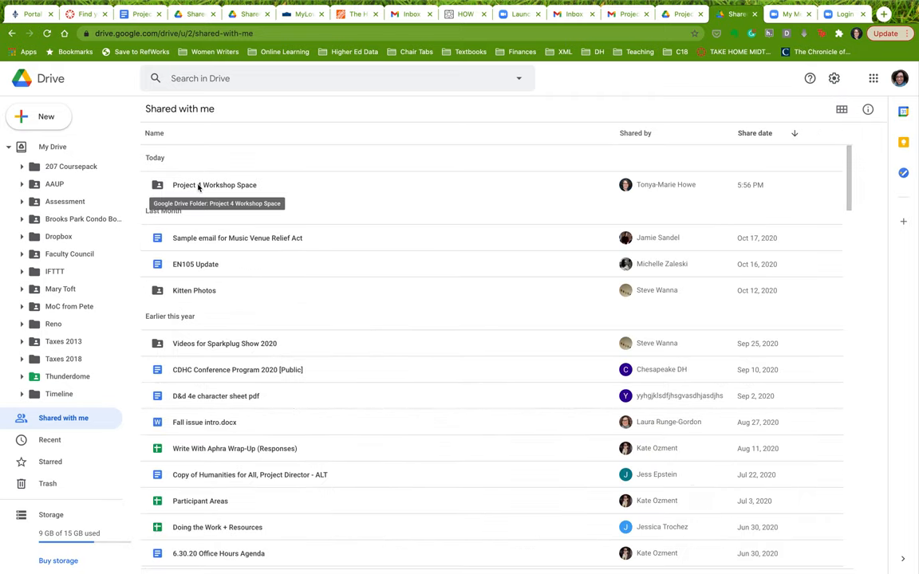
# Add a shortcut to the shared Project 4 Workshop Space folder into My Drive
pyautogui.rightClick(198, 185)
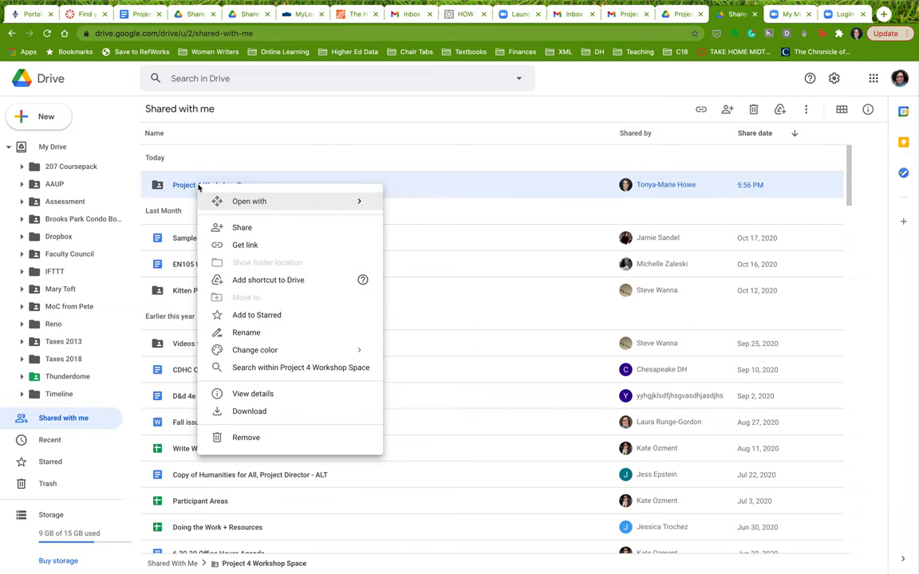
pyautogui.moveTo(185, 189)
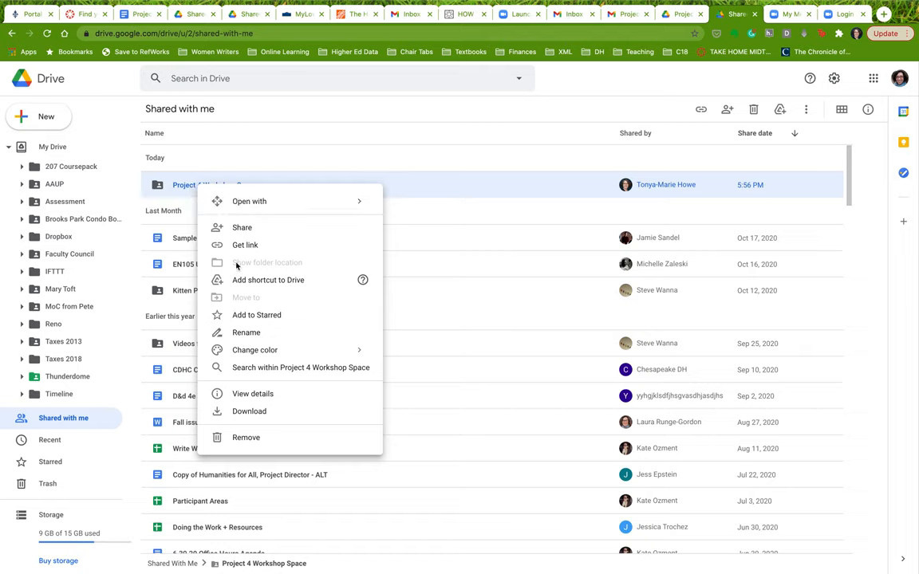
pyautogui.moveTo(237, 280)
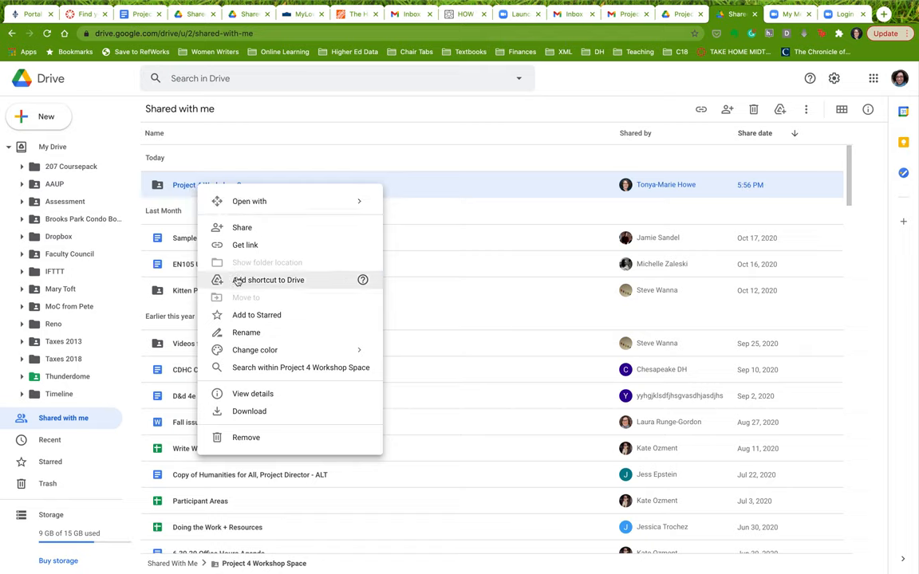
pyautogui.click(268, 281)
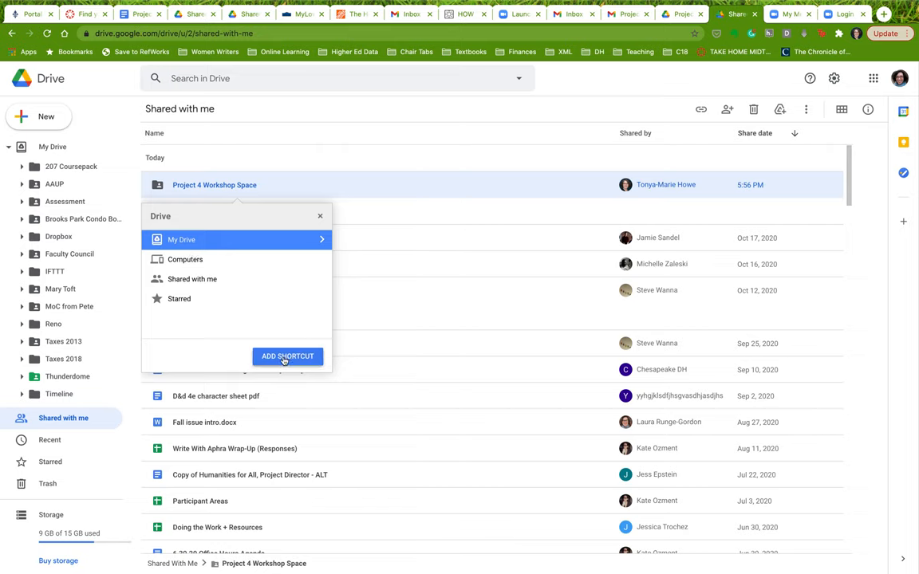
pyautogui.click(287, 358)
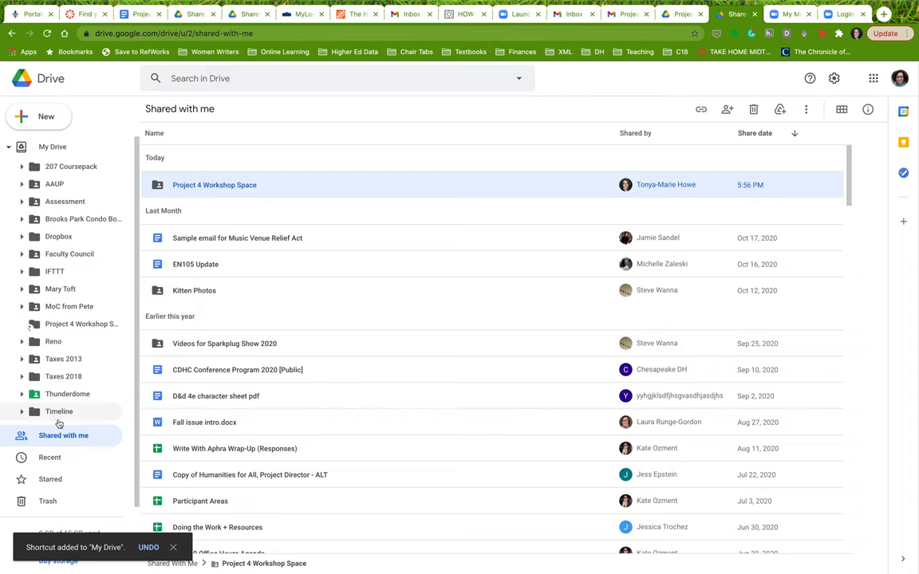
# Go to My Drive and dismiss the trash changes notice
pyautogui.click(51, 146)
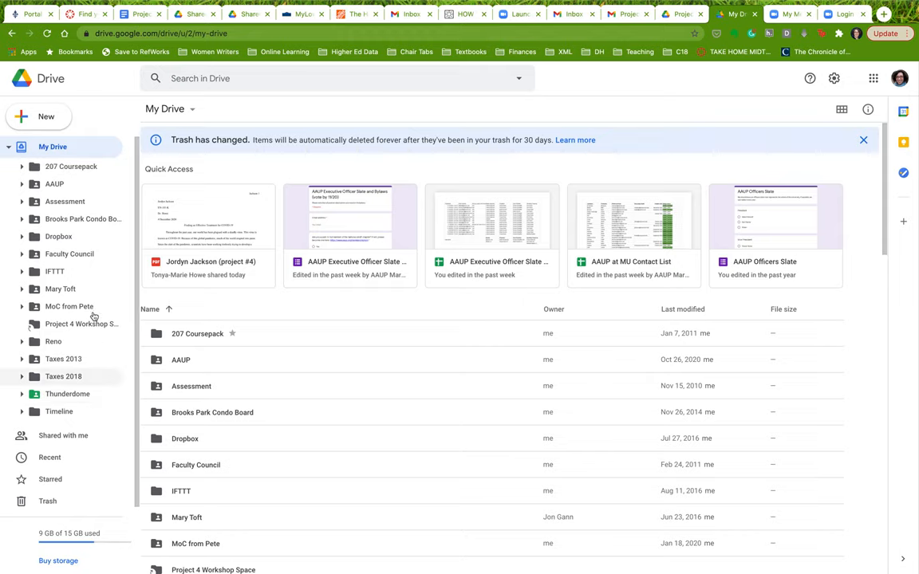
pyautogui.moveTo(313, 517)
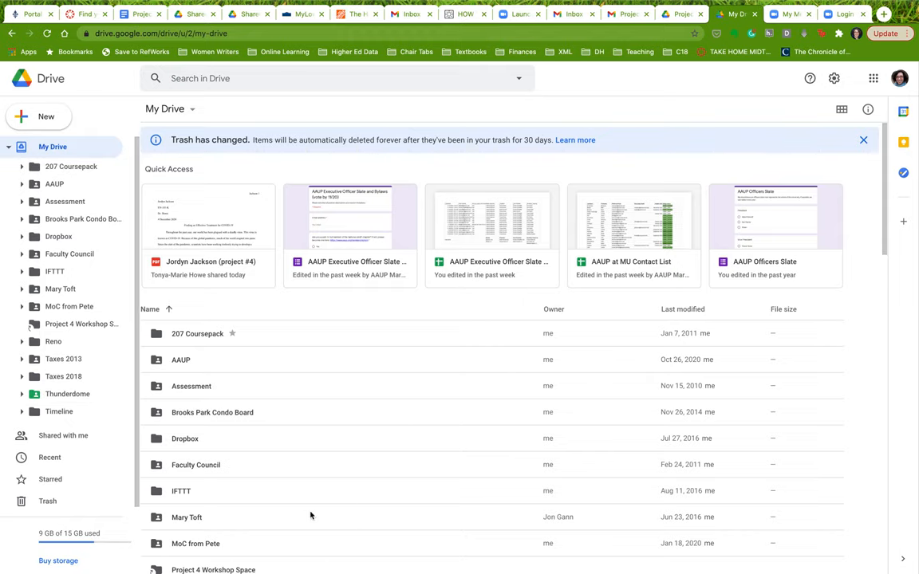
pyautogui.moveTo(678, 238)
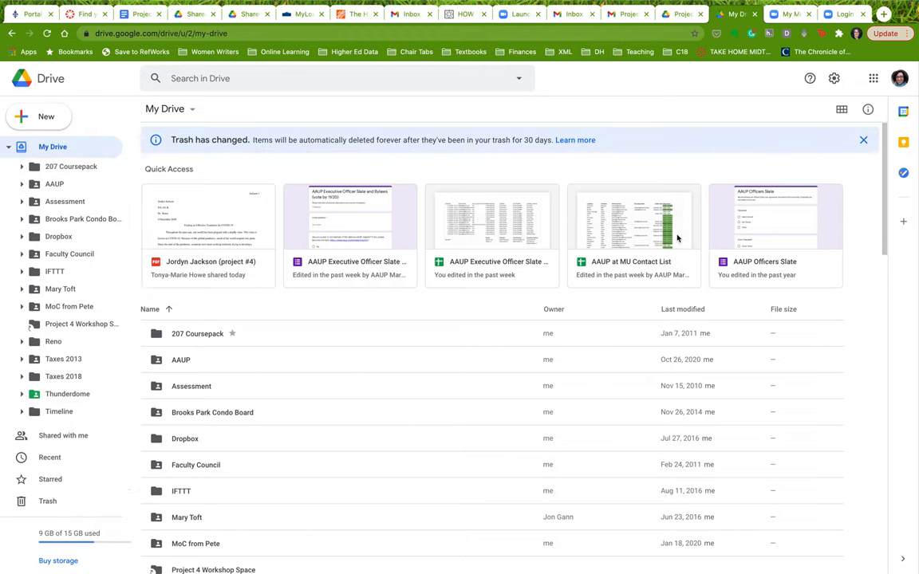
pyautogui.click(861, 141)
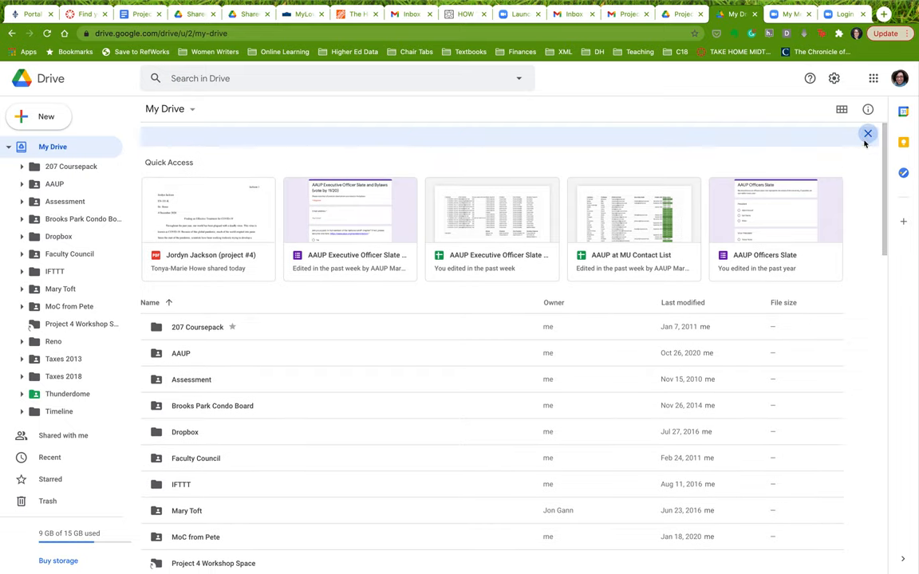
pyautogui.click(867, 134)
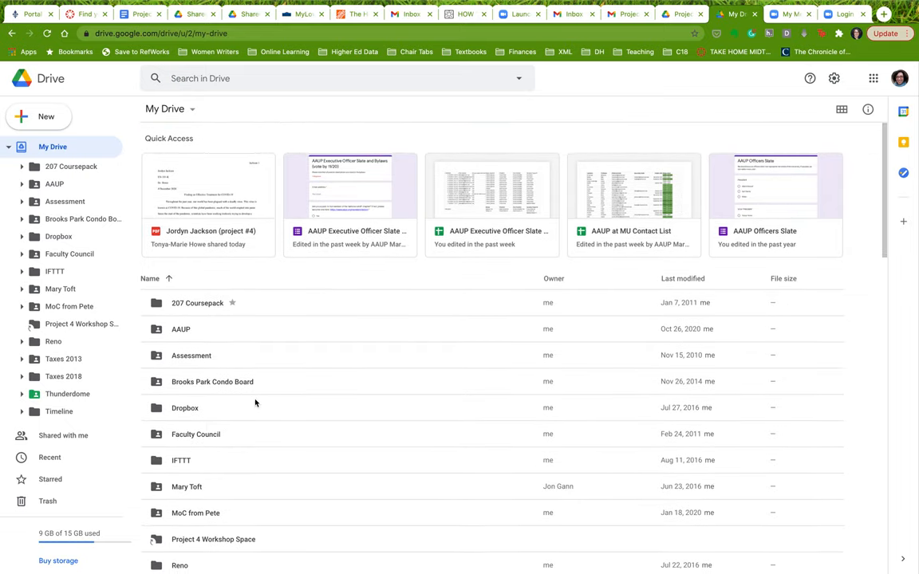
pyautogui.moveTo(193, 343)
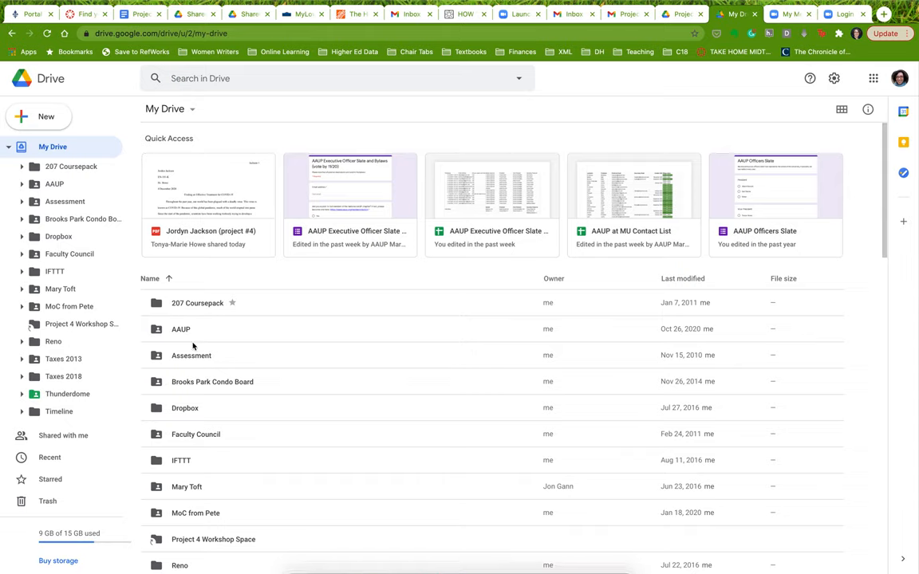
# Sort My Drive by Last modified by me, newest first, putting Project 4 Workshop Space on top
pyautogui.click(150, 278)
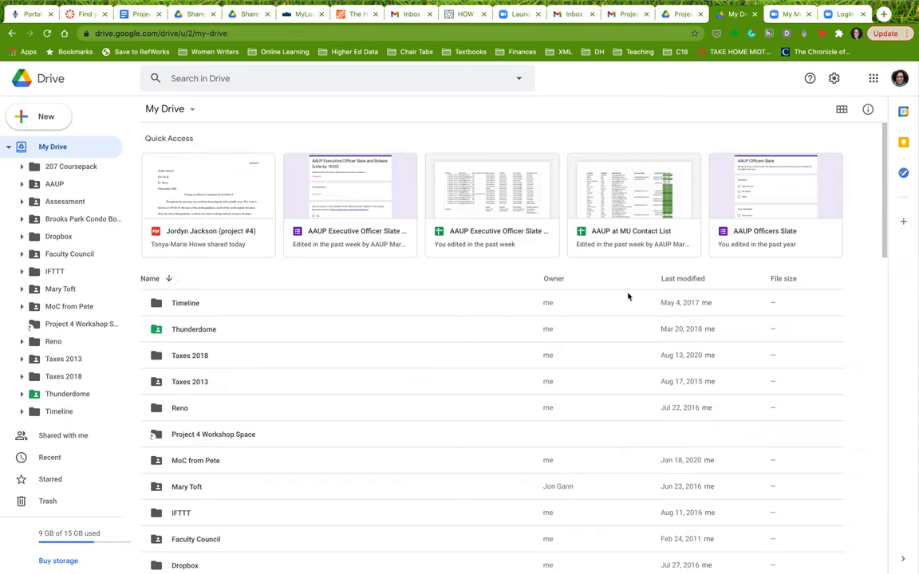
pyautogui.click(683, 278)
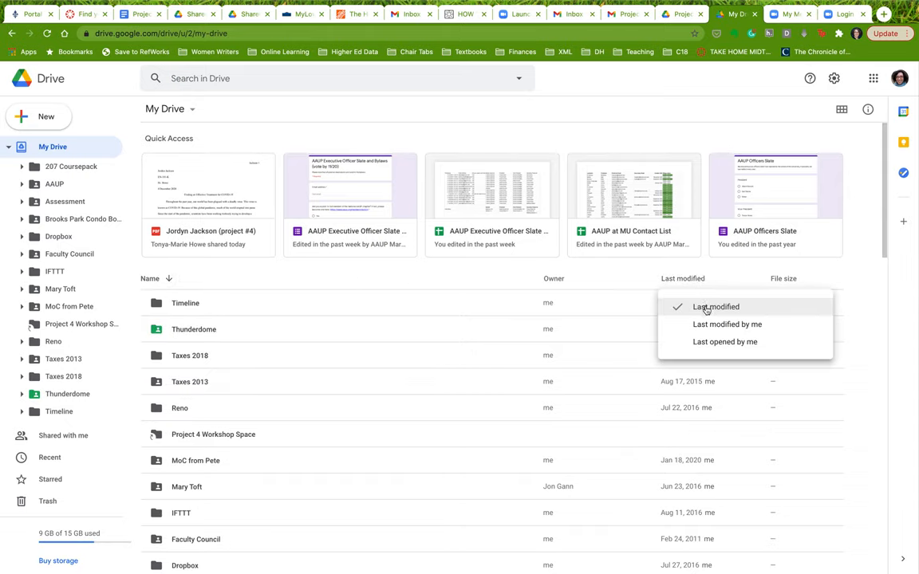
pyautogui.click(728, 324)
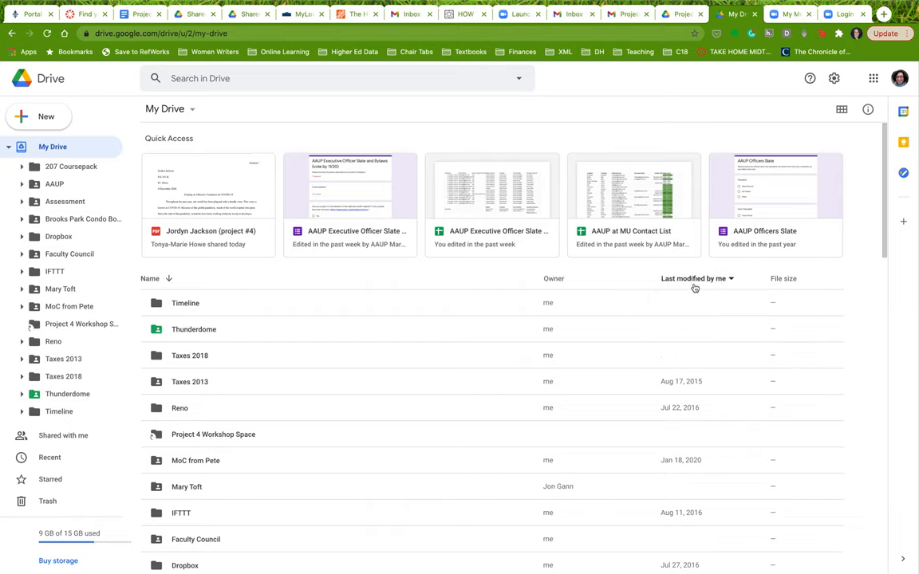
pyautogui.click(694, 277)
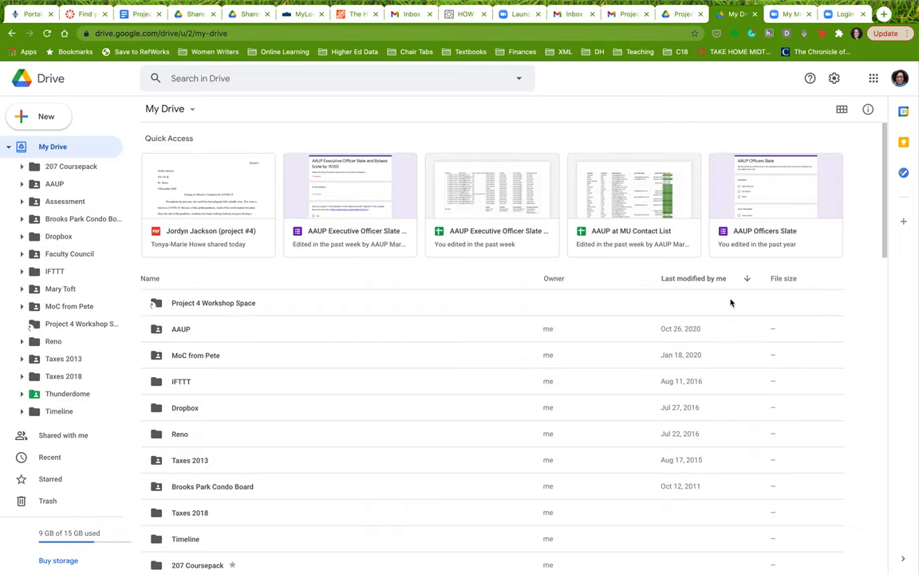
pyautogui.moveTo(728, 305)
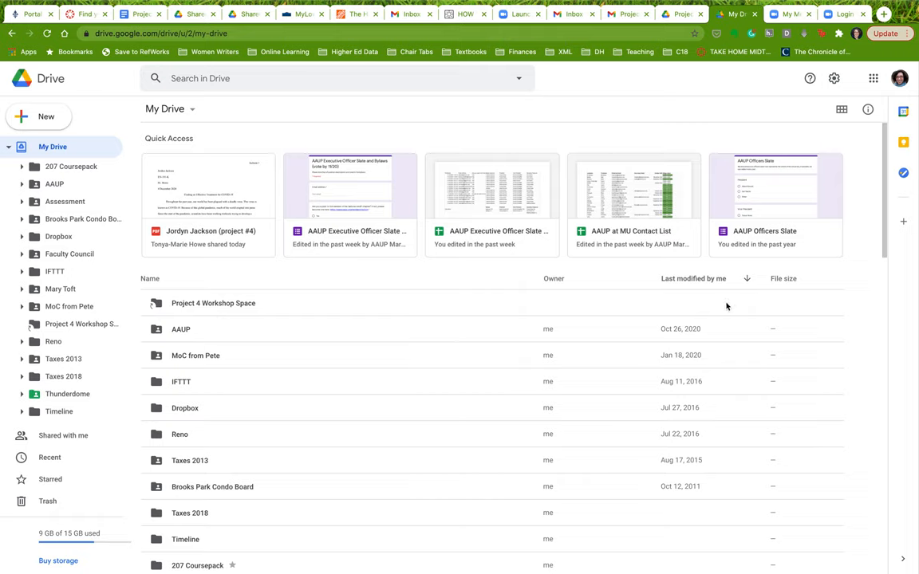
pyautogui.moveTo(434, 257)
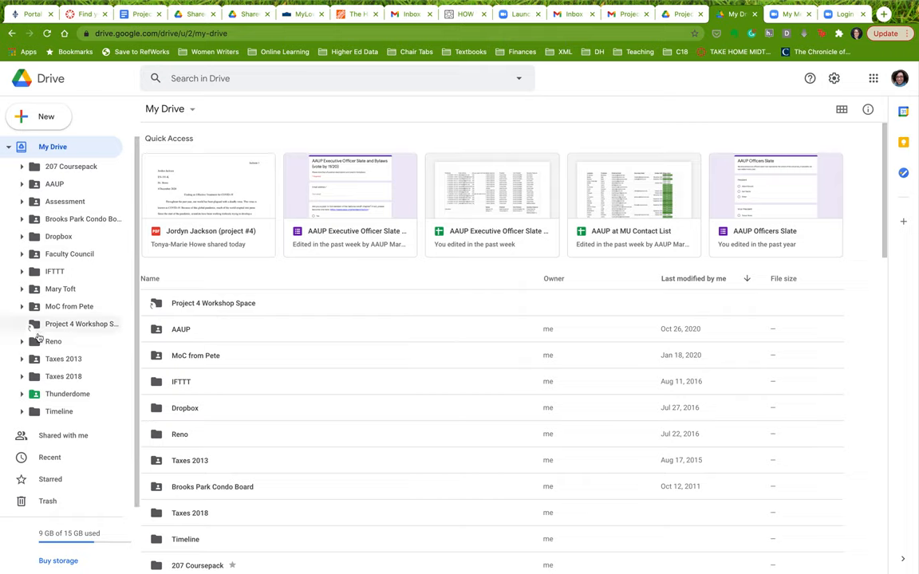
pyautogui.moveTo(80, 326)
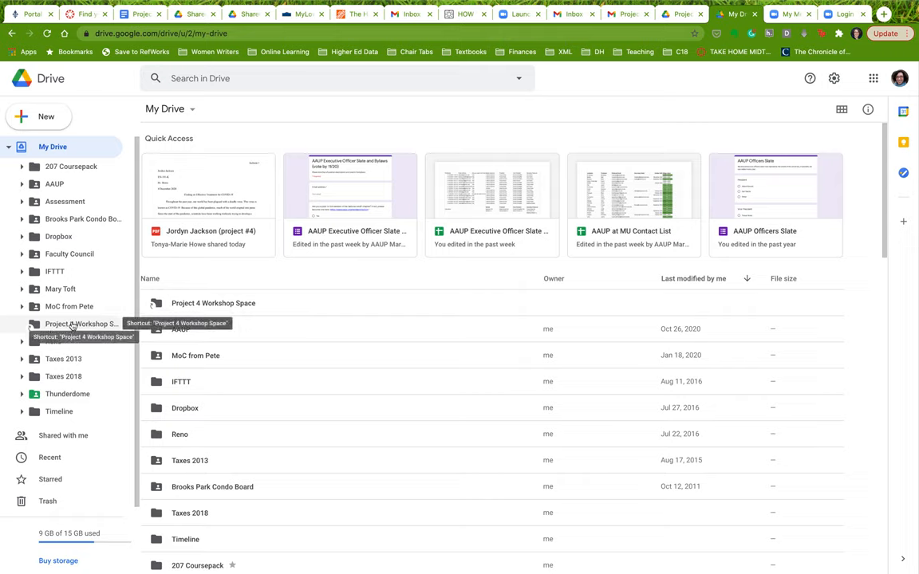
pyautogui.moveTo(271, 247)
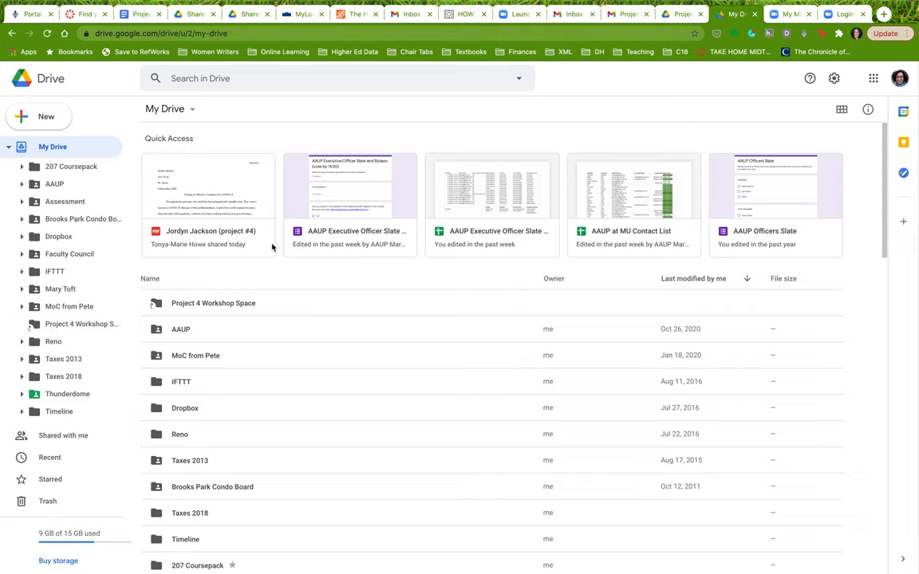
pyautogui.click(239, 78)
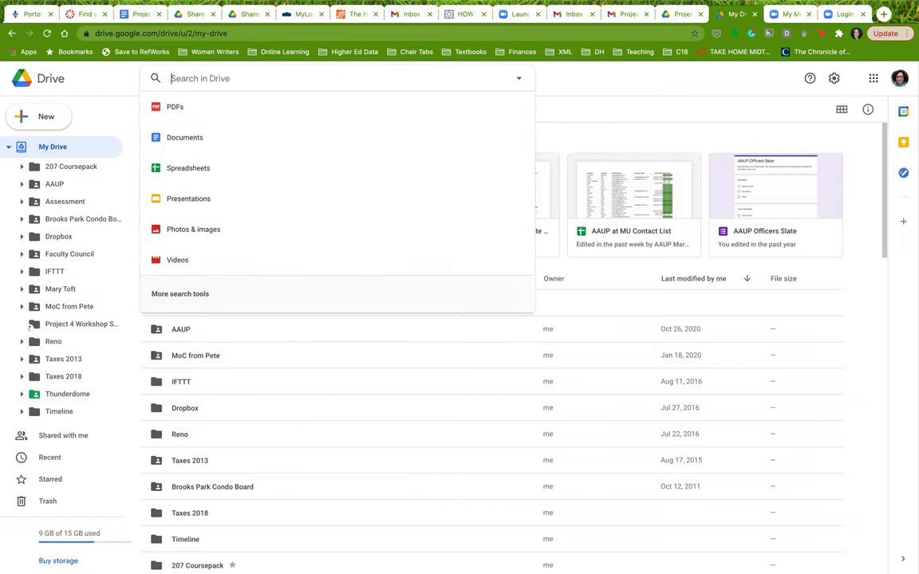
# Search Drive for 'rennie' to list the Milly and Rennie kitten photos
pyautogui.write('renni')
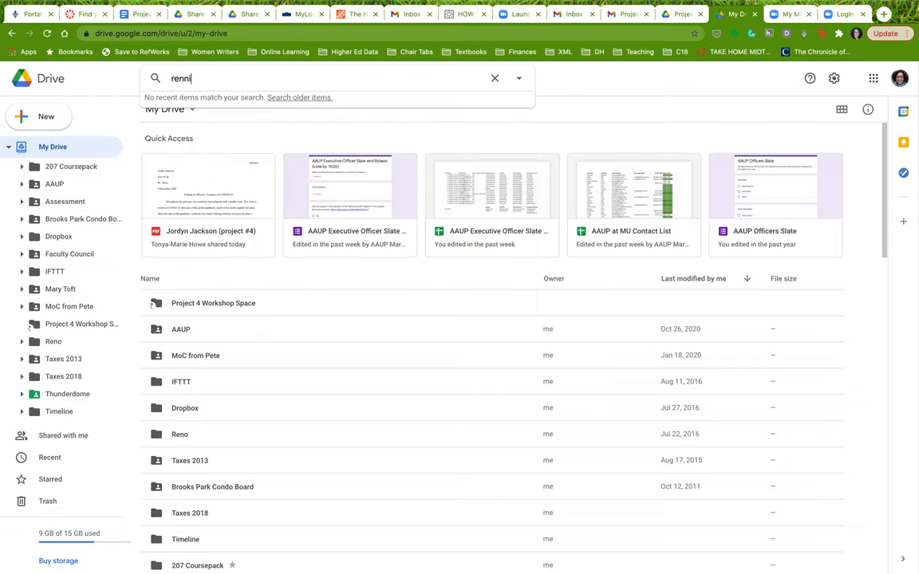
pyautogui.press('Enter')
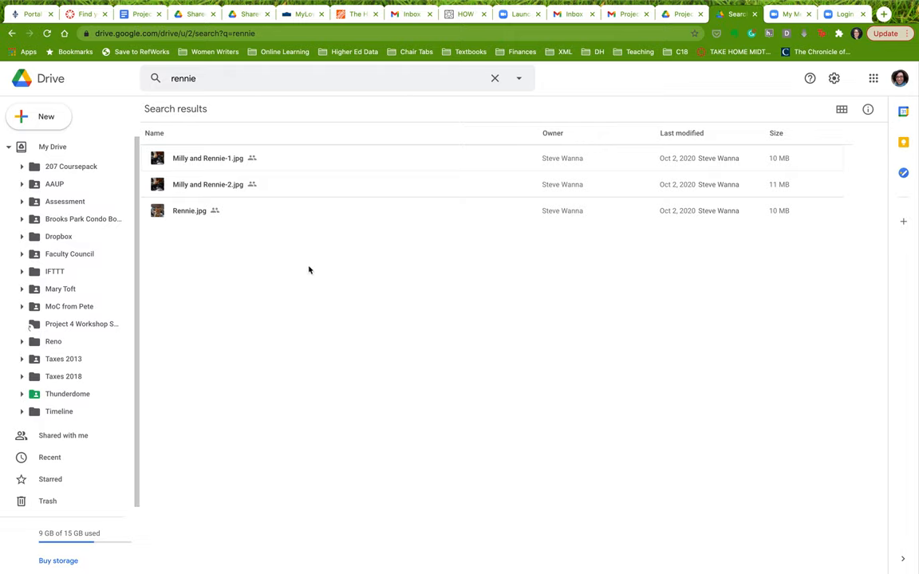
pyautogui.moveTo(188, 211)
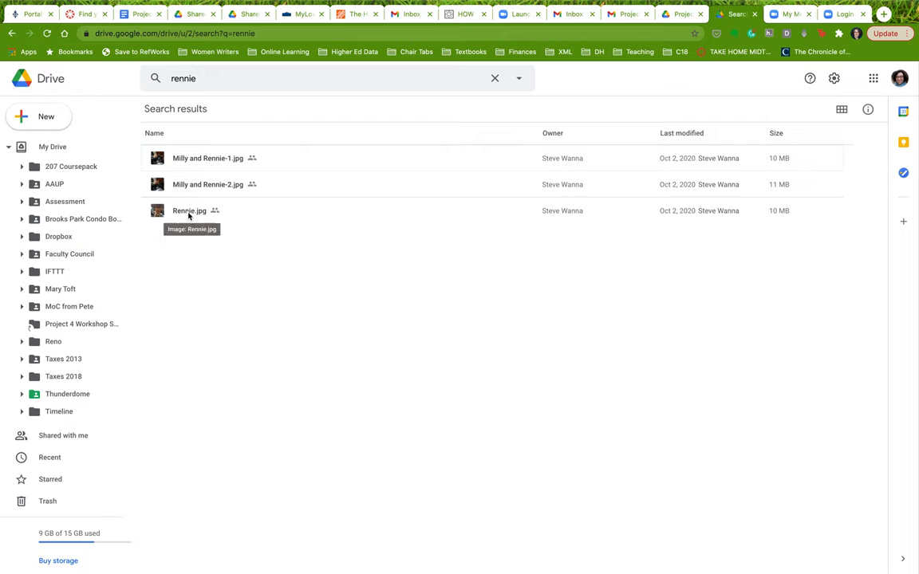
pyautogui.moveTo(220, 158)
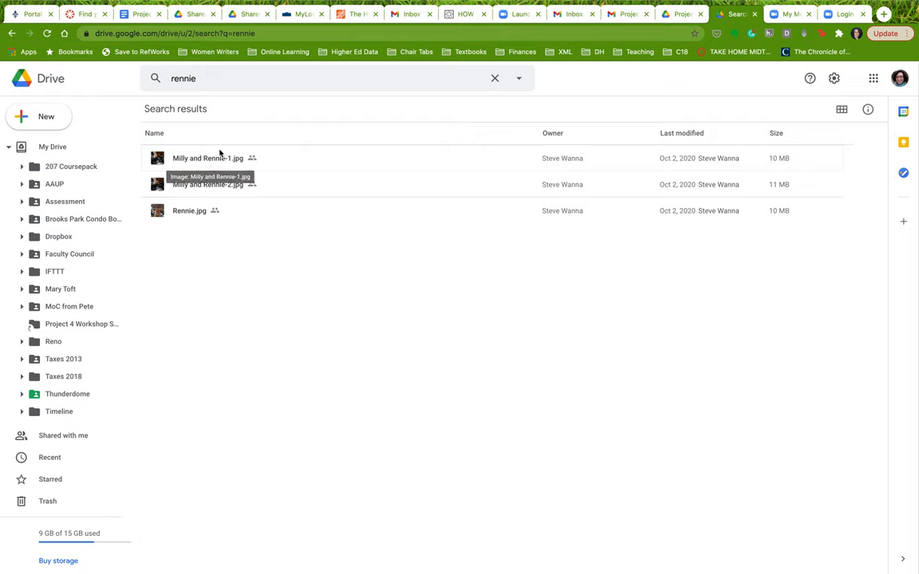
pyautogui.moveTo(222, 201)
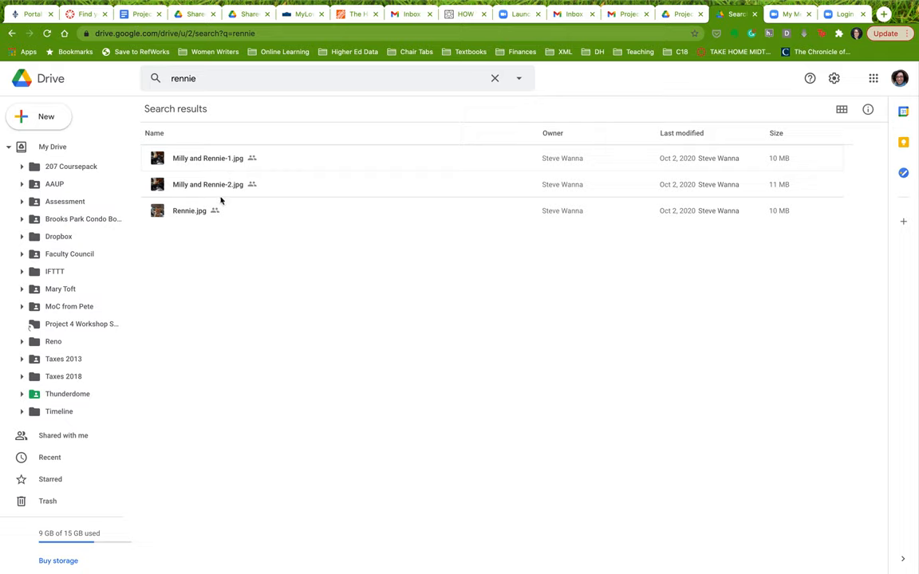
# Move Milly and Rennie-2.jpg from Kitten Photos into Project 4 Workshop Space, confirming the access change
pyautogui.click(207, 186)
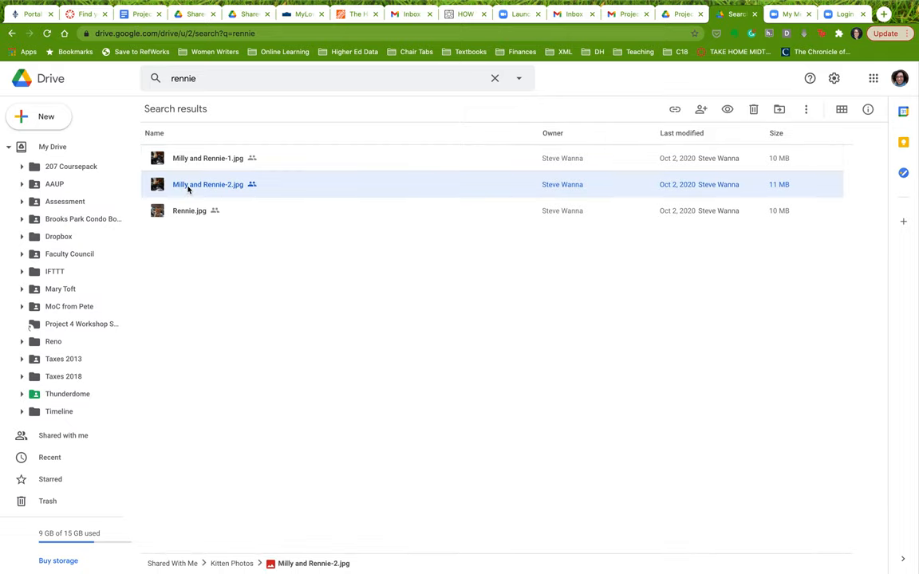
pyautogui.moveTo(208, 185); pyautogui.dragTo(64, 347)
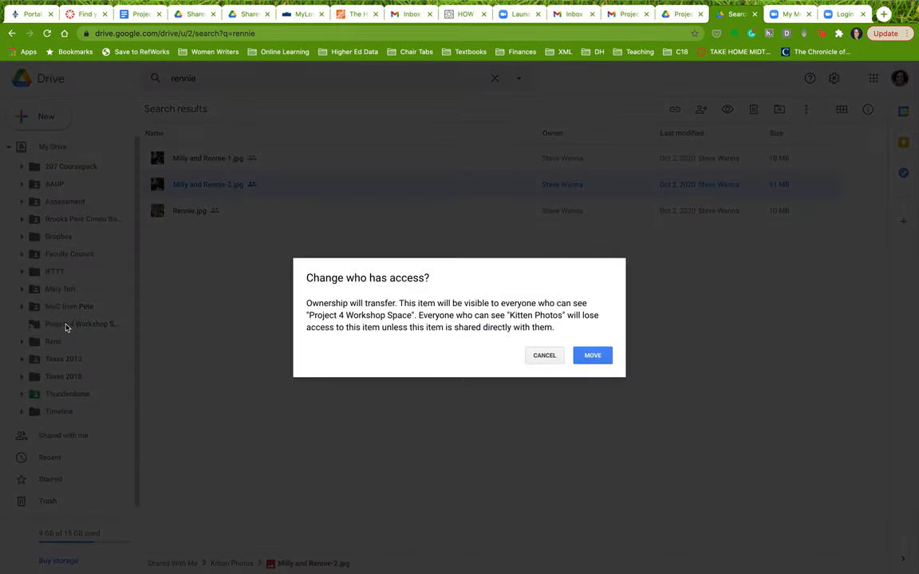
pyautogui.moveTo(494, 316)
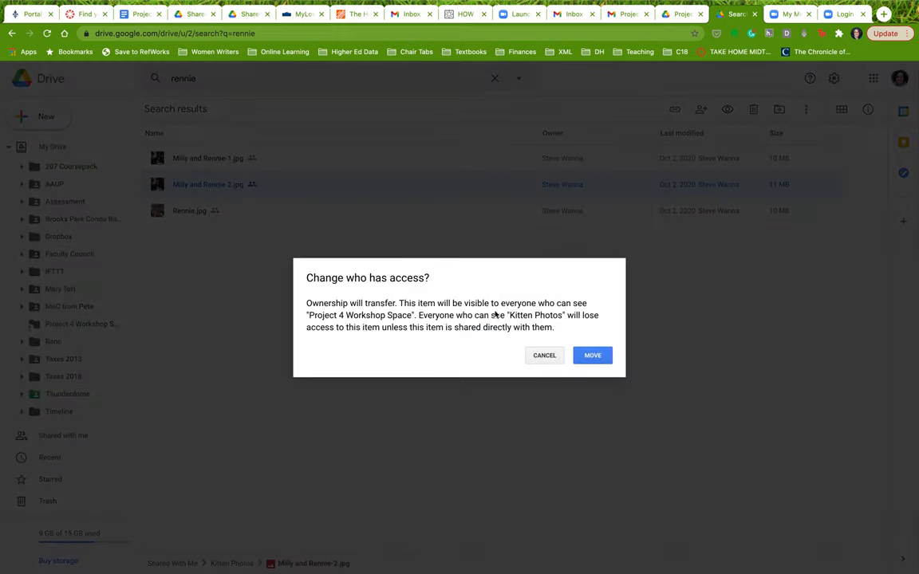
pyautogui.moveTo(351, 329)
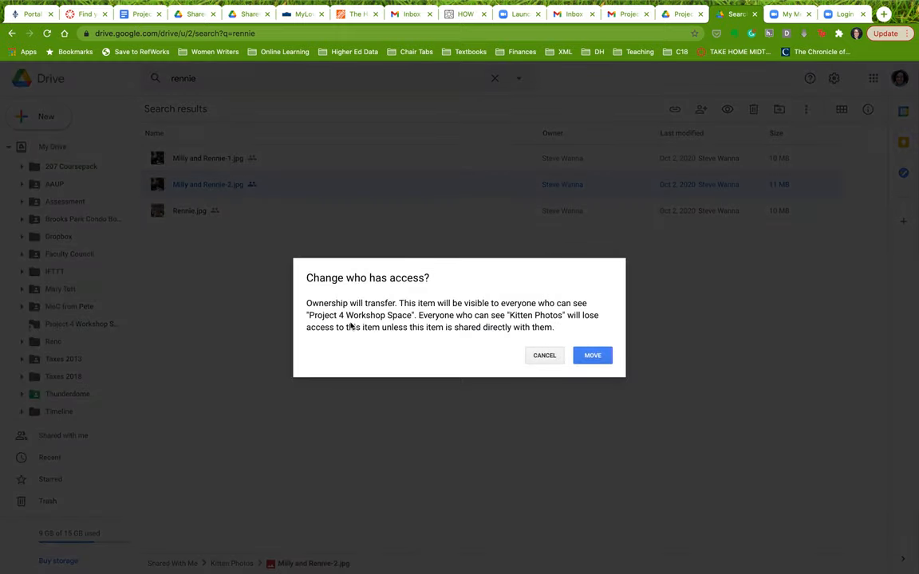
pyautogui.moveTo(593, 355)
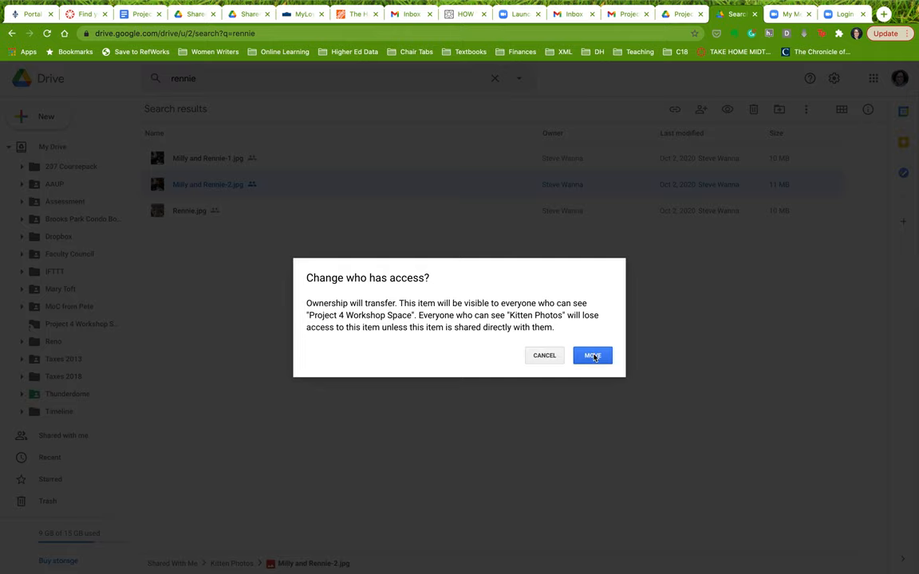
pyautogui.click(593, 354)
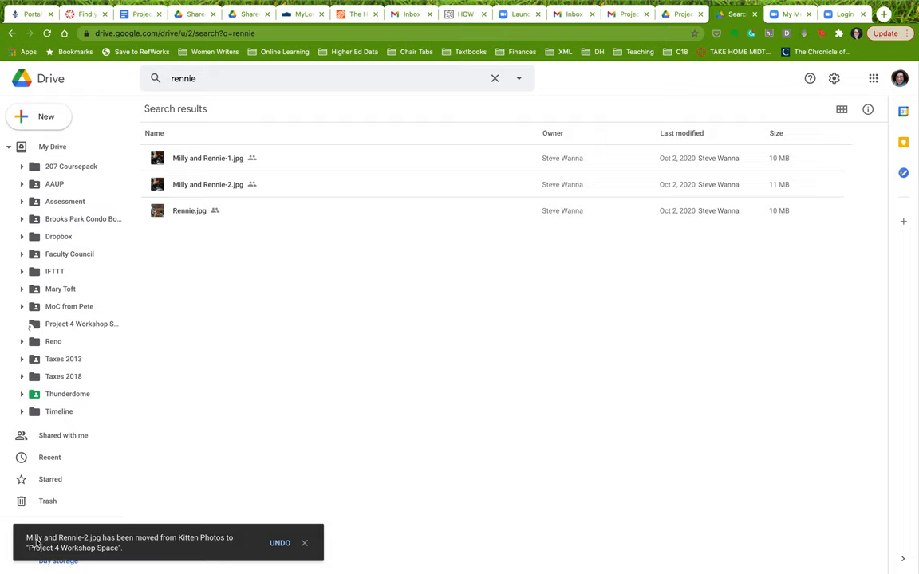
pyautogui.moveTo(217, 542)
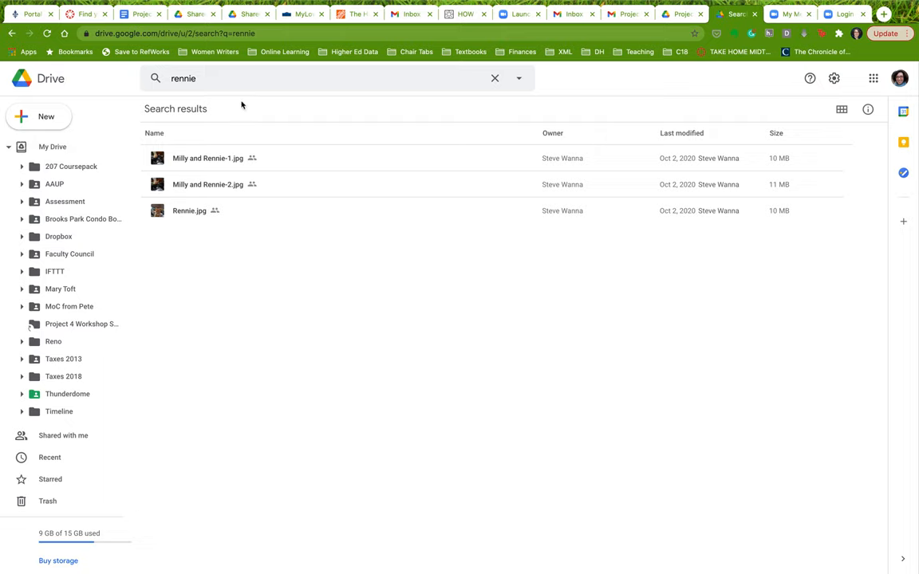
# Search Drive for 'house' and select Draft House Rules in the results
pyautogui.click(223, 79)
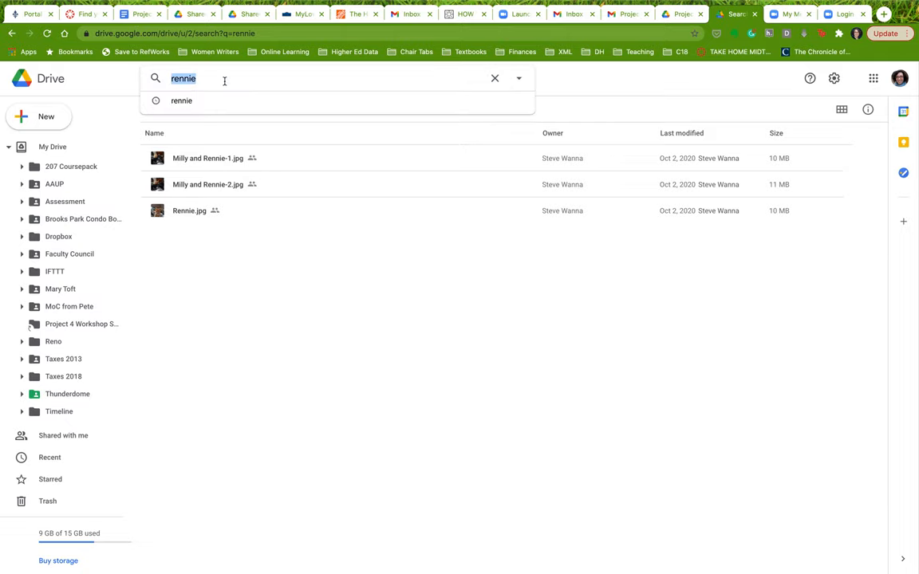
pyautogui.write('.do')
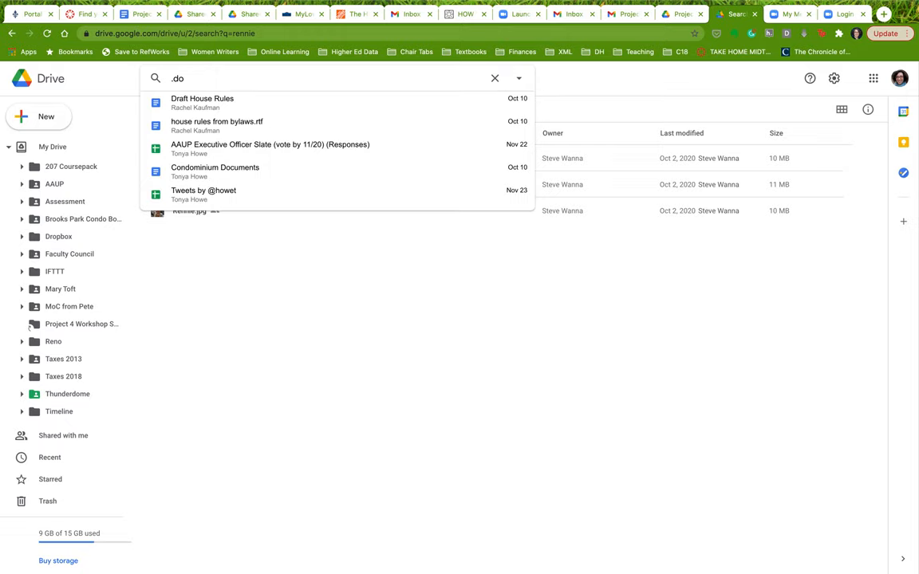
pyautogui.write('house rules')
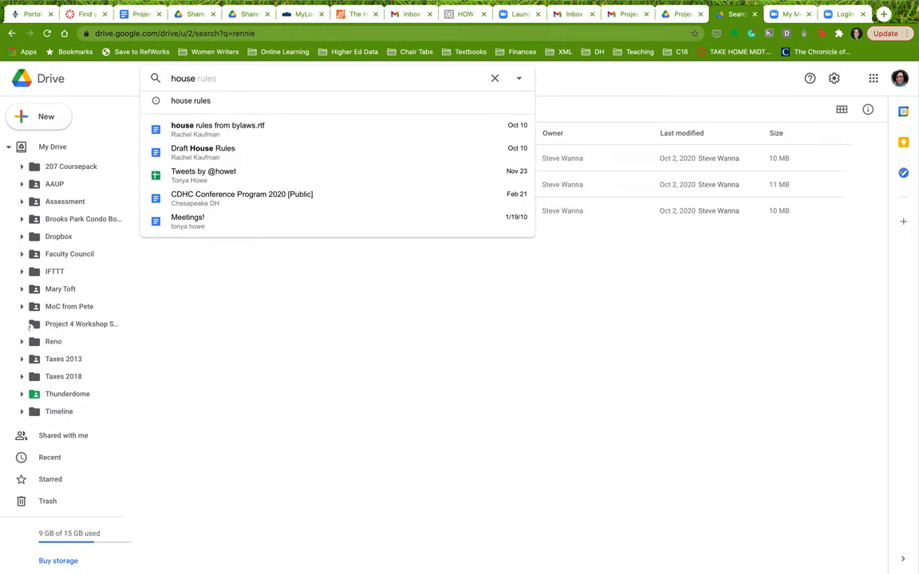
pyautogui.moveTo(222, 154)
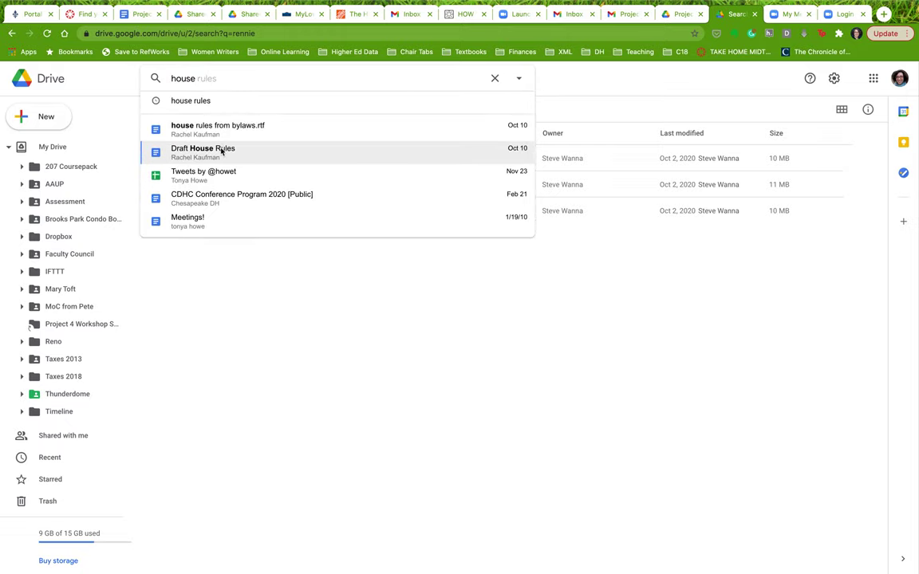
pyautogui.click(203, 152)
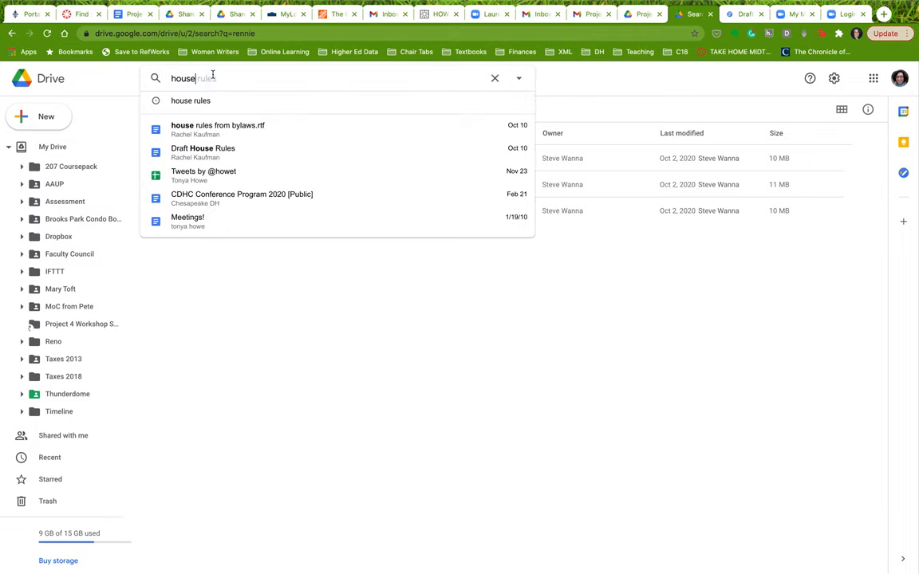
pyautogui.press('Enter')
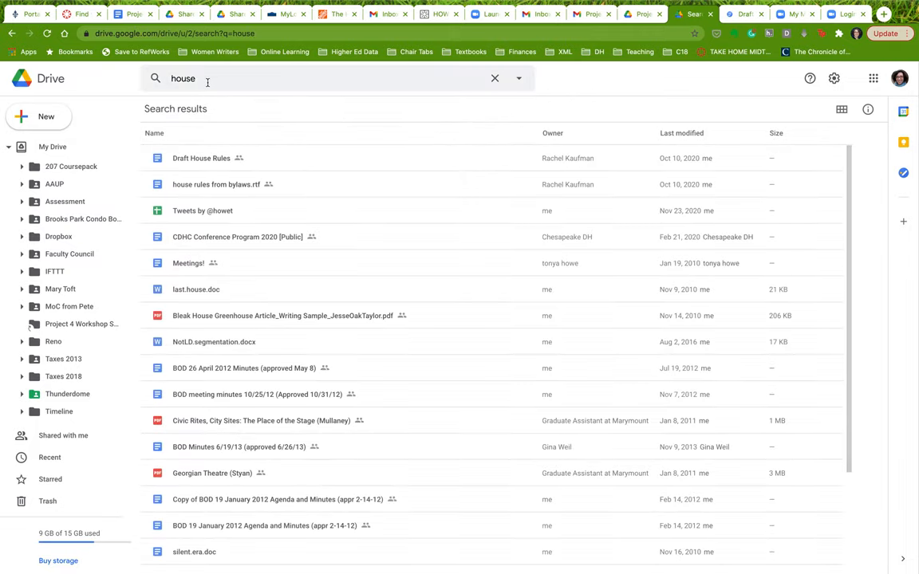
pyautogui.click(201, 158)
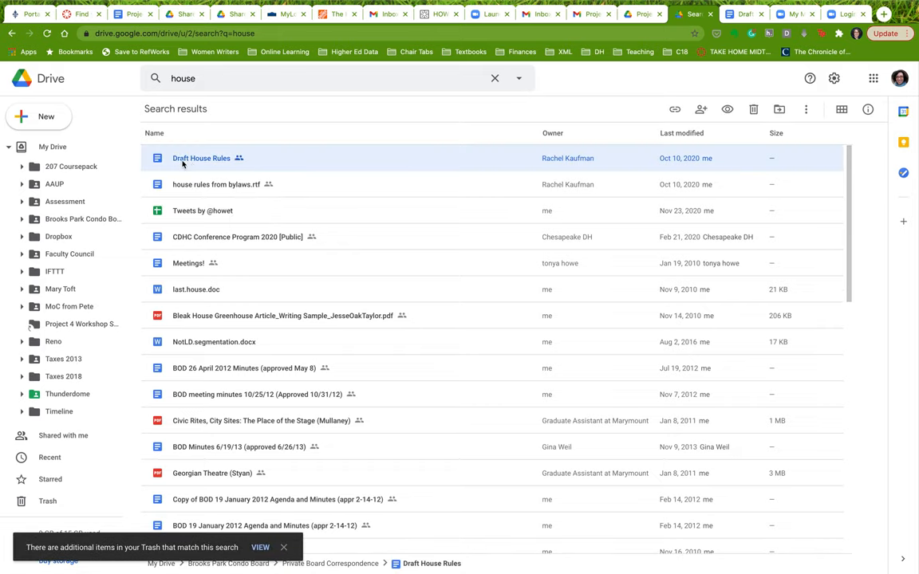
pyautogui.rightClick(183, 163)
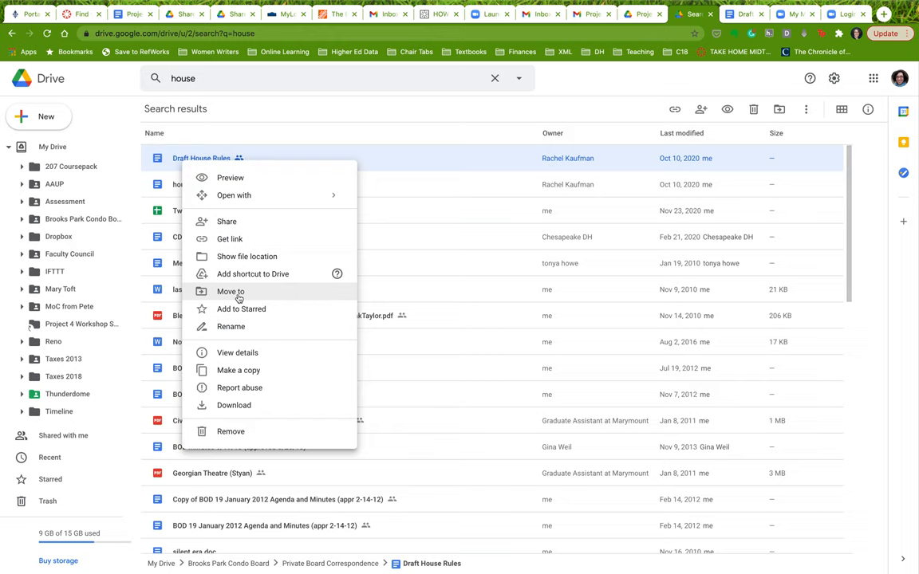
pyautogui.moveTo(306, 131)
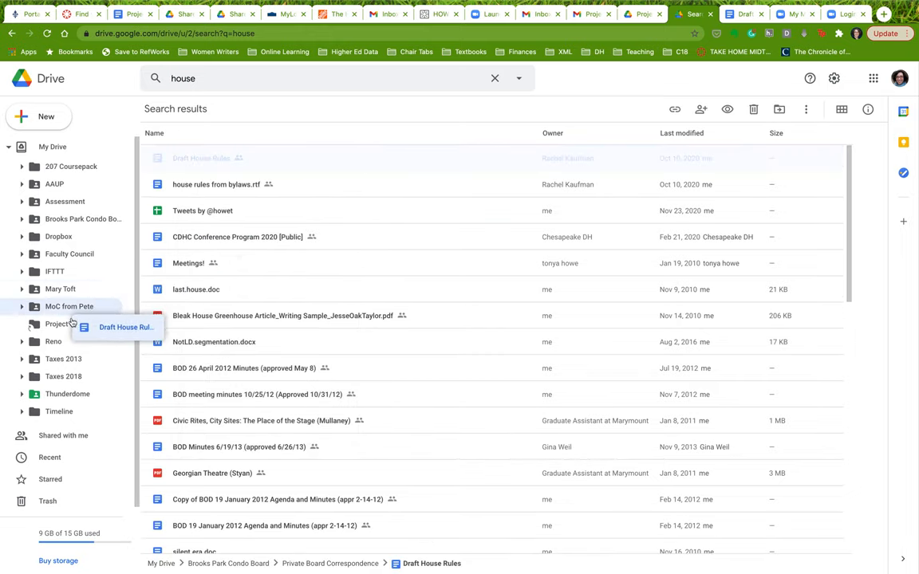
pyautogui.moveTo(70, 325)
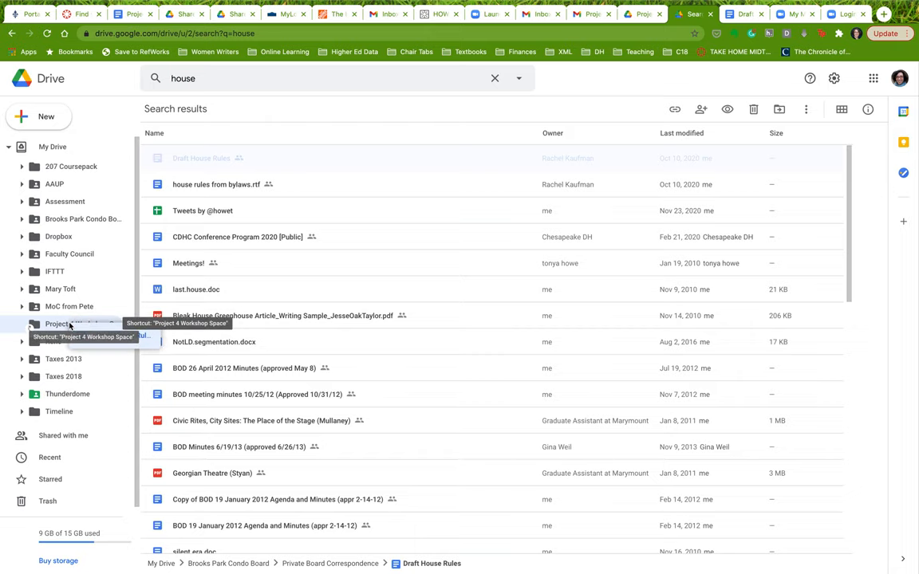
pyautogui.moveTo(201, 158); pyautogui.dragTo(80, 324)
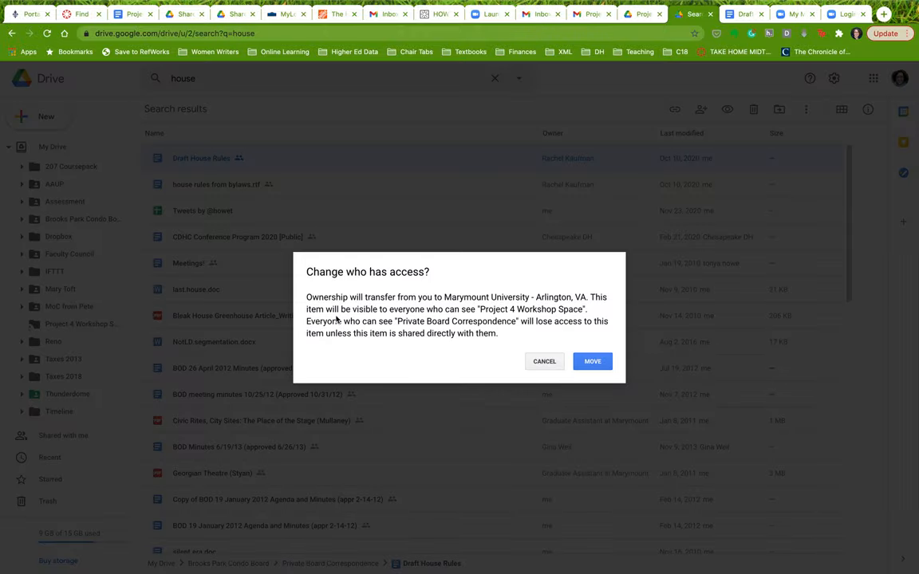
pyautogui.moveTo(373, 327)
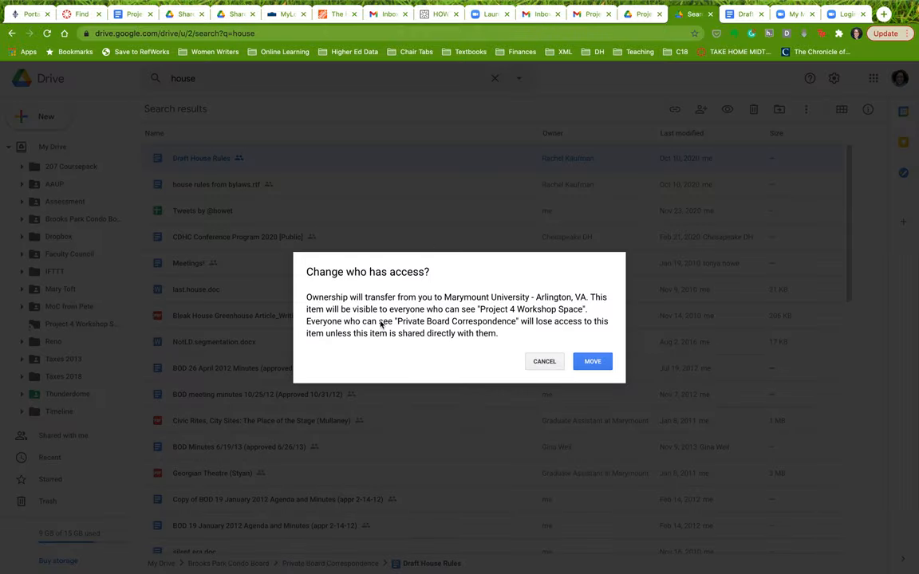
pyautogui.moveTo(183, 289)
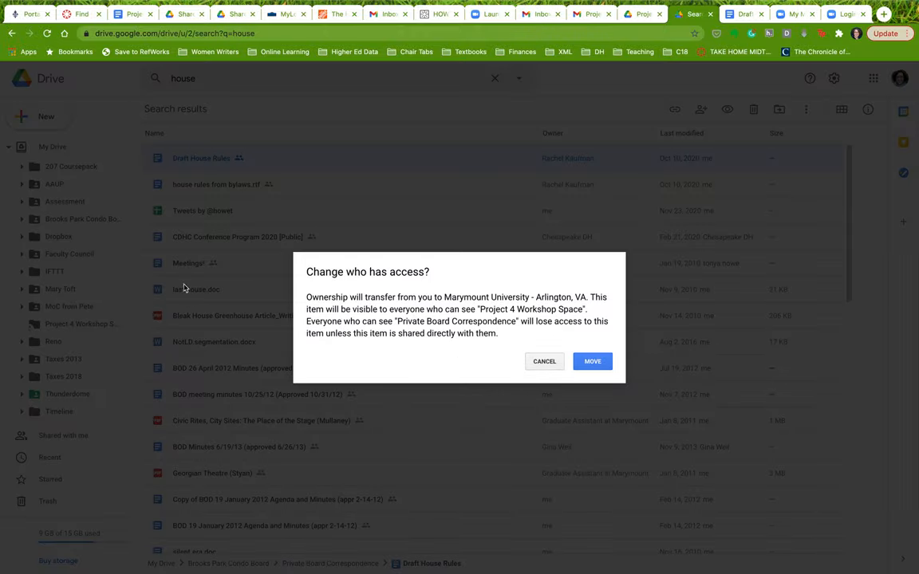
pyautogui.click(544, 360)
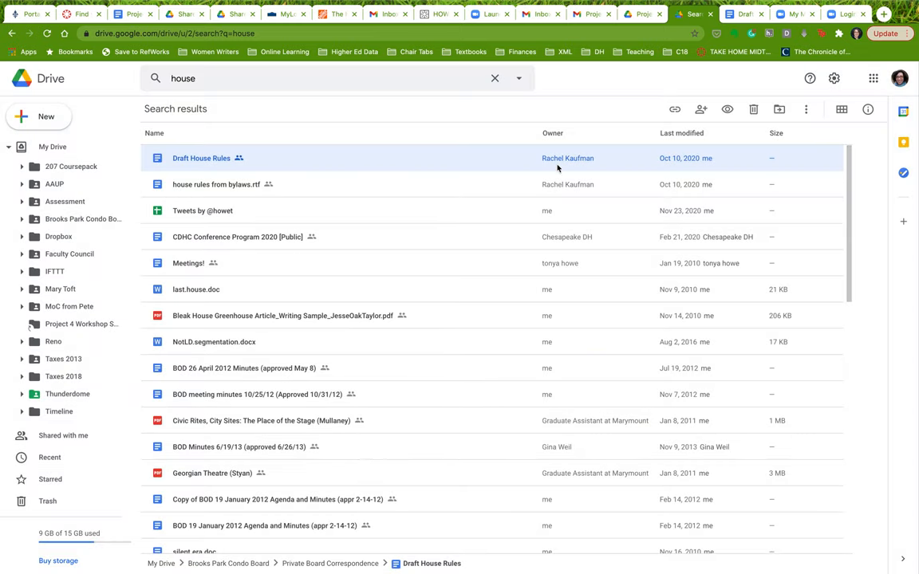
pyautogui.moveTo(195, 290)
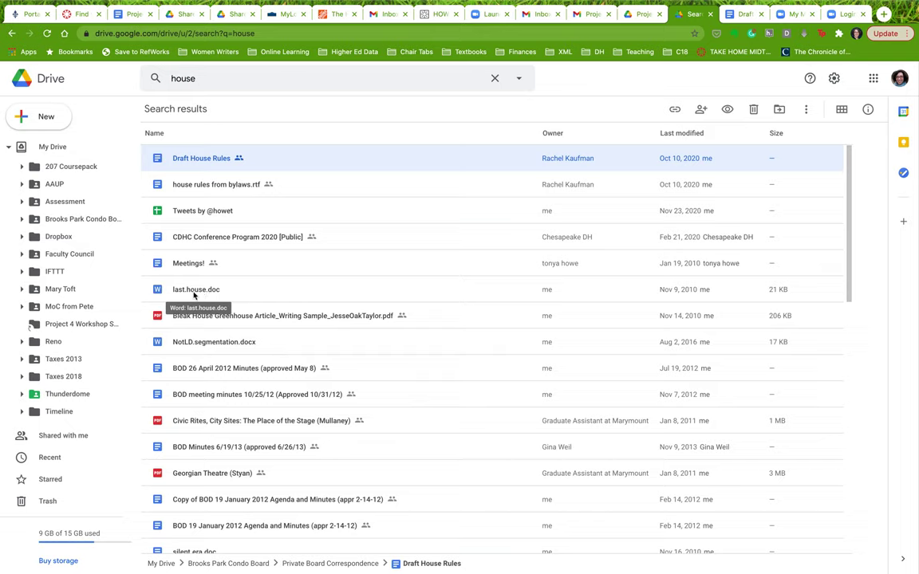
# Move last.house.doc into Project 4 Workshop Space and open that folder
pyautogui.click(194, 290)
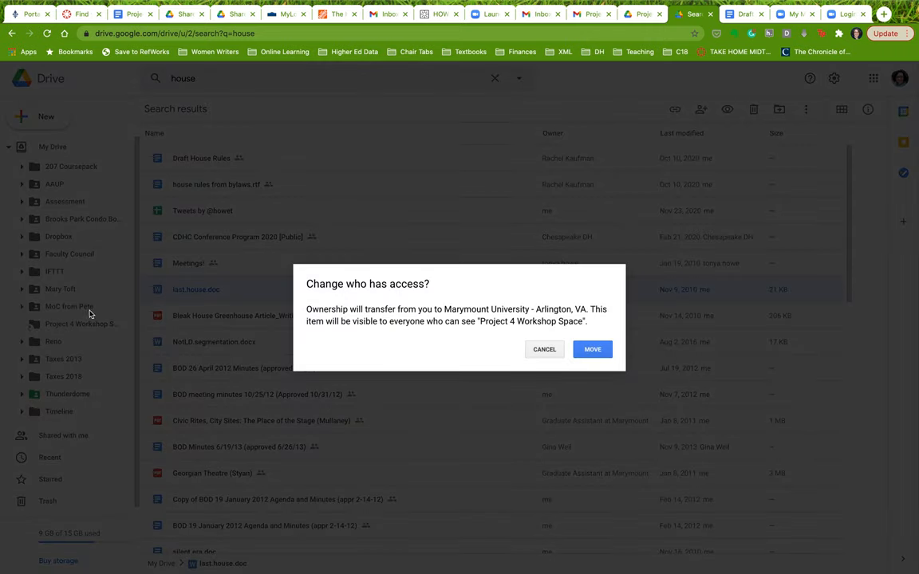
pyautogui.click(594, 348)
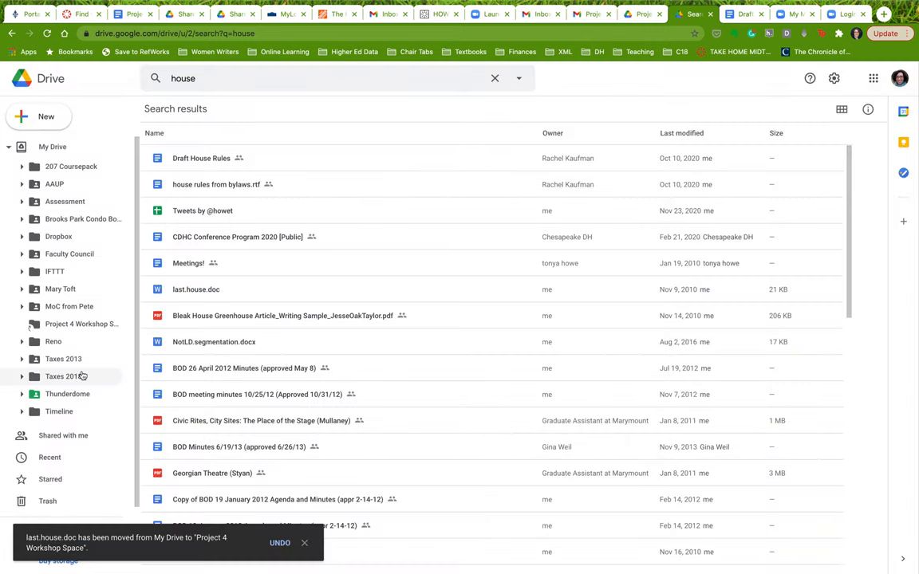
pyautogui.moveTo(80, 324)
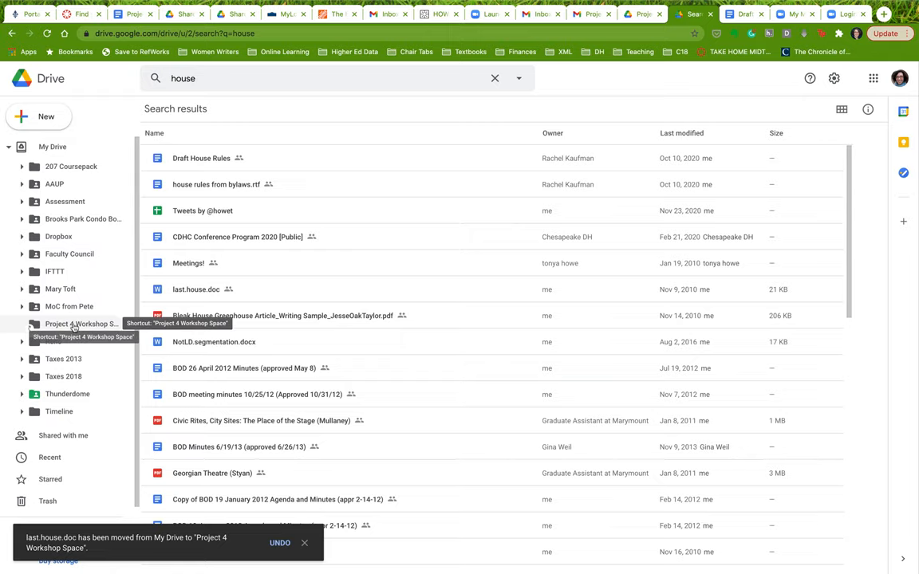
pyautogui.click(72, 324)
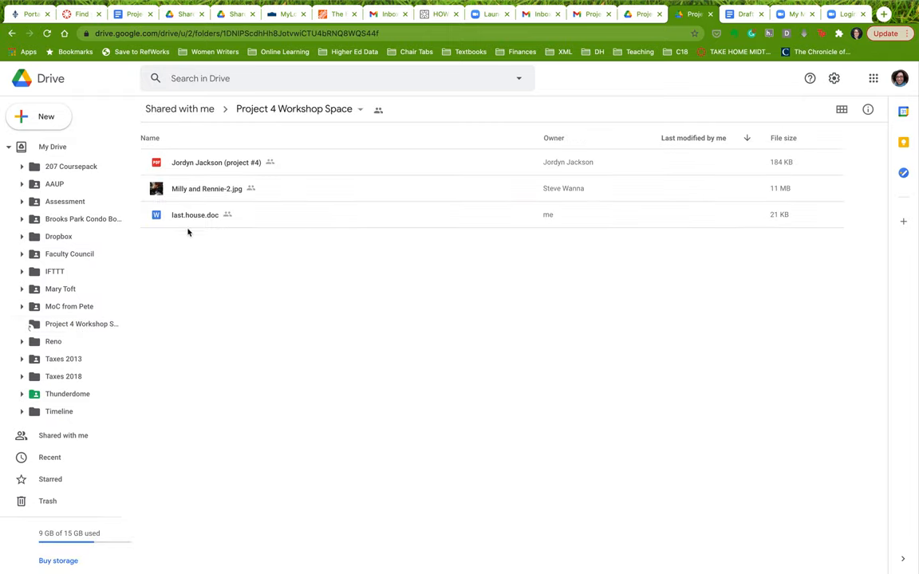
pyautogui.moveTo(246, 150)
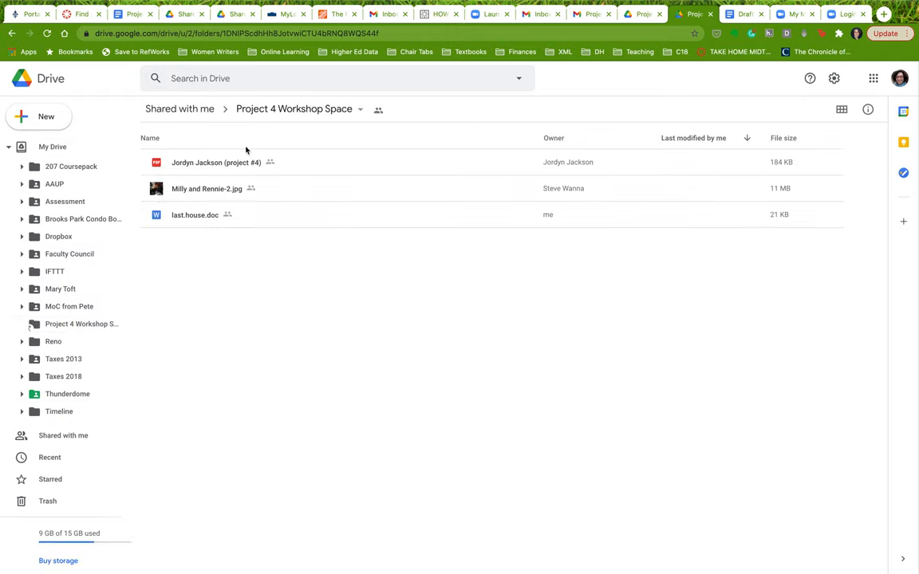
# View last.house.doc, return to the folder, and open the Milly and Rennie-2.jpg preview
pyautogui.click(194, 214)
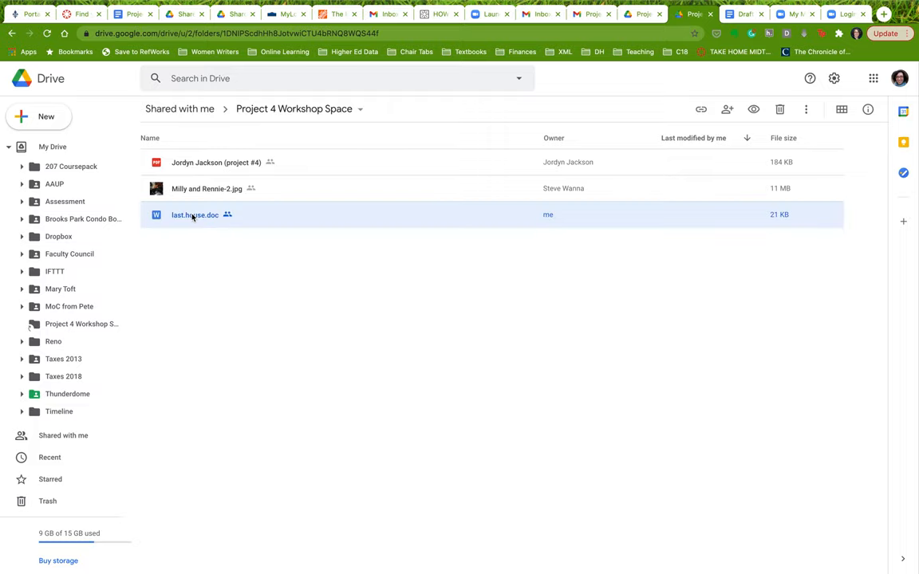
pyautogui.doubleClick(195, 214)
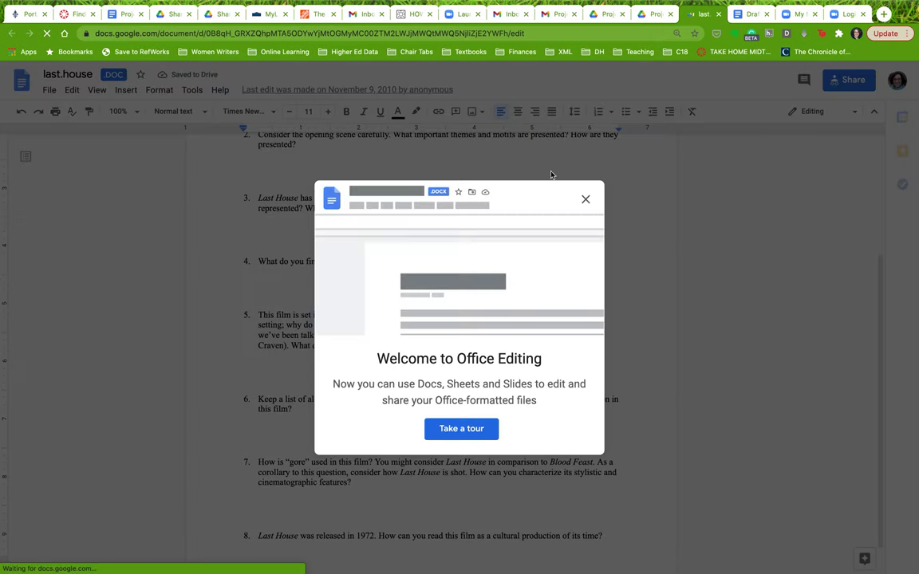
pyautogui.click(586, 198)
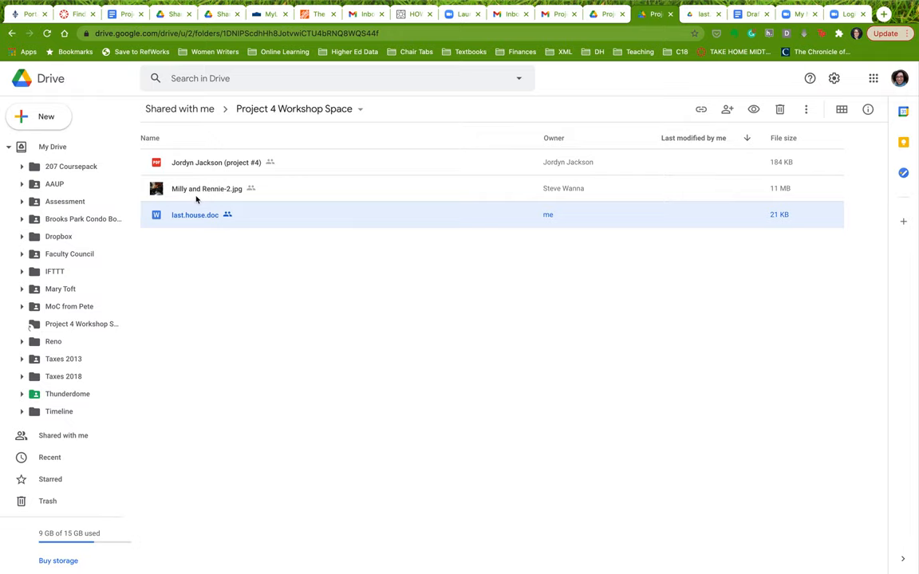
pyautogui.doubleClick(194, 189)
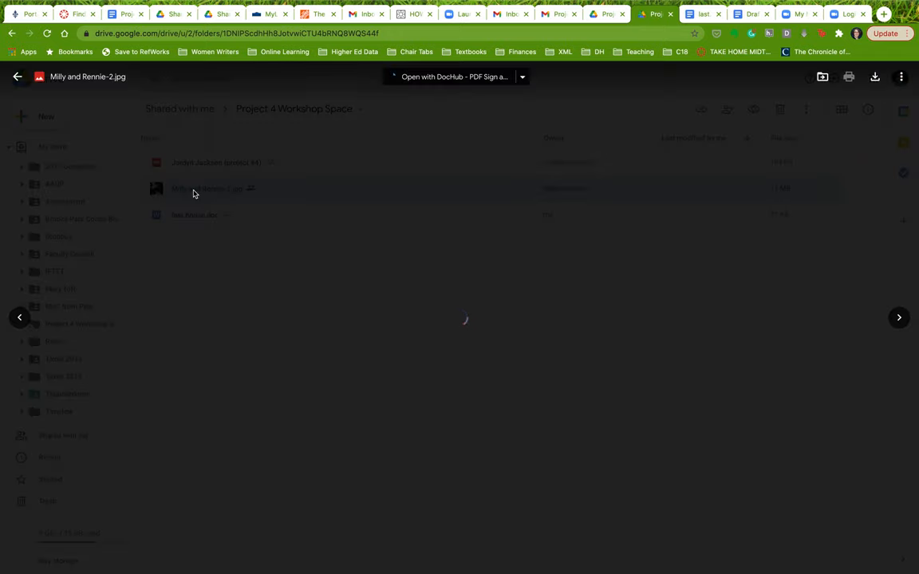
# Post a comment reading 'cool!' anchored to a spot on the kitten photo
pyautogui.doubleClick(193, 189)
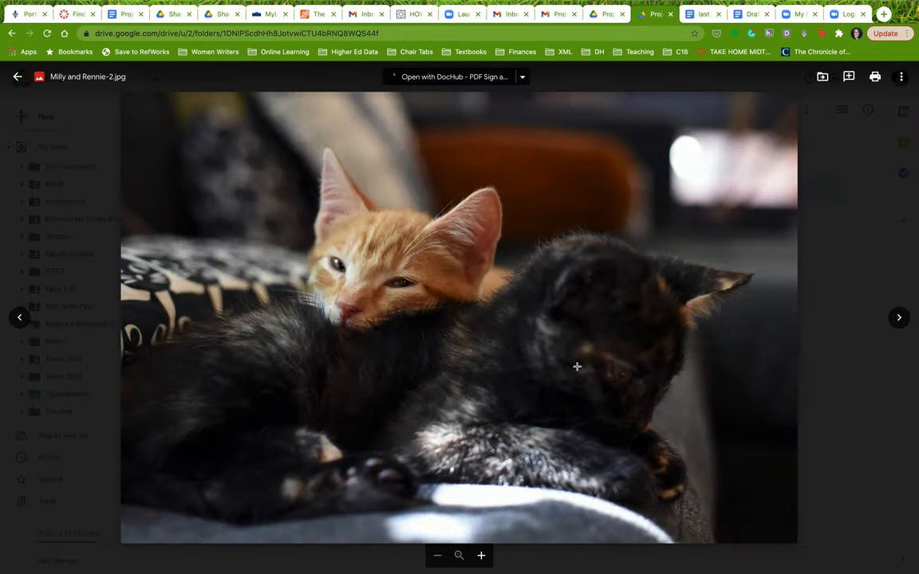
pyautogui.moveTo(756, 438)
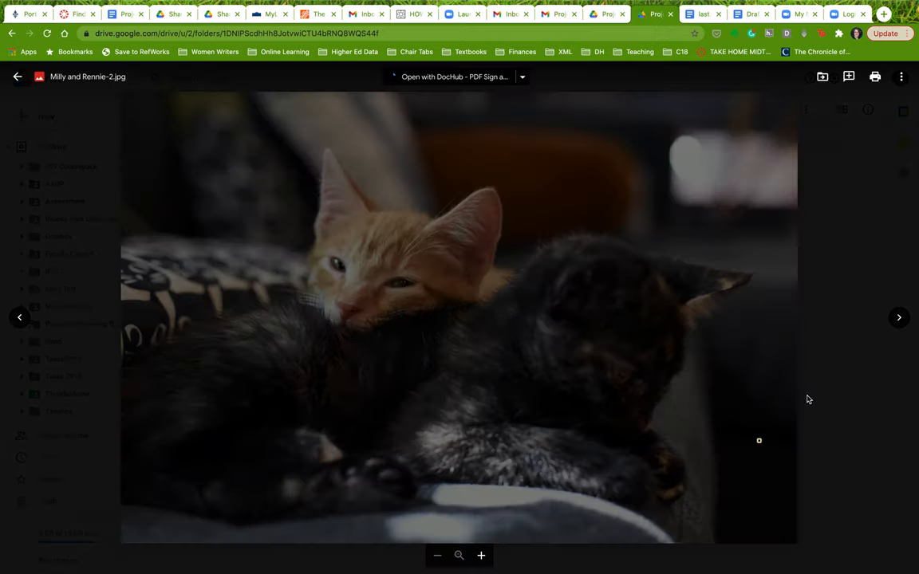
pyautogui.click(759, 441)
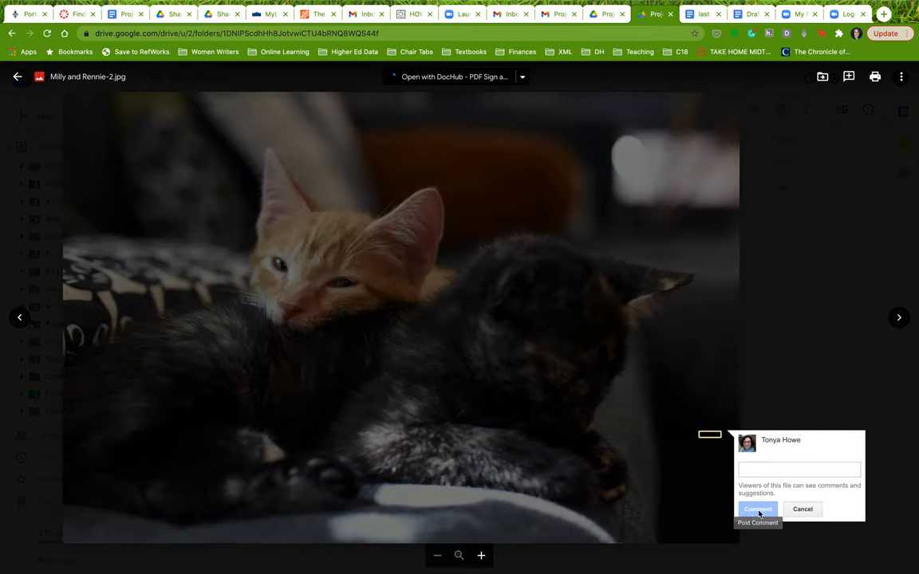
pyautogui.click(800, 469)
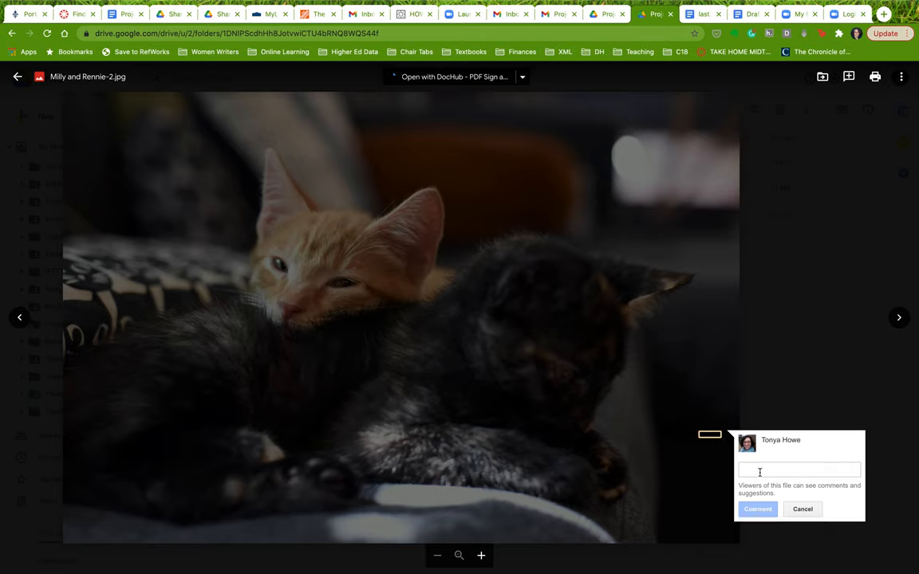
pyautogui.write('cool!')
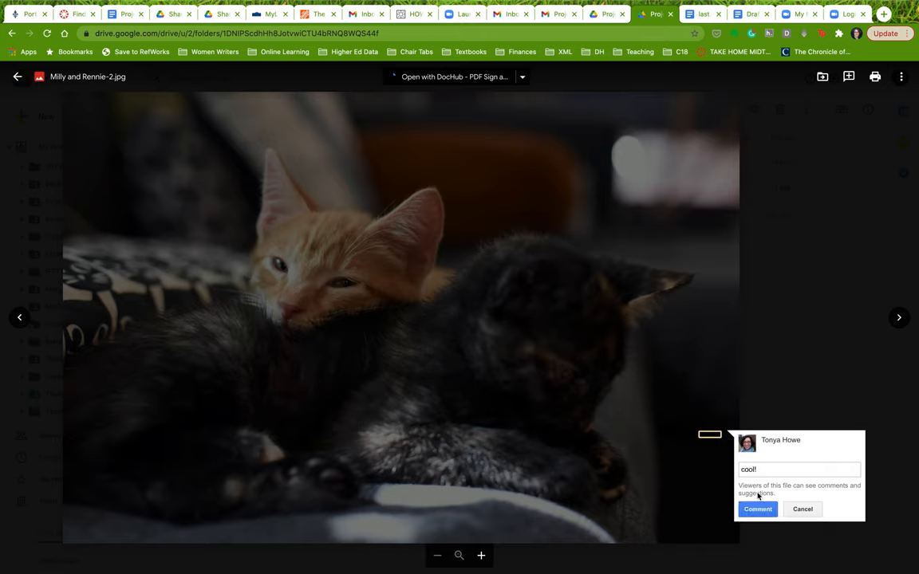
pyautogui.click(758, 509)
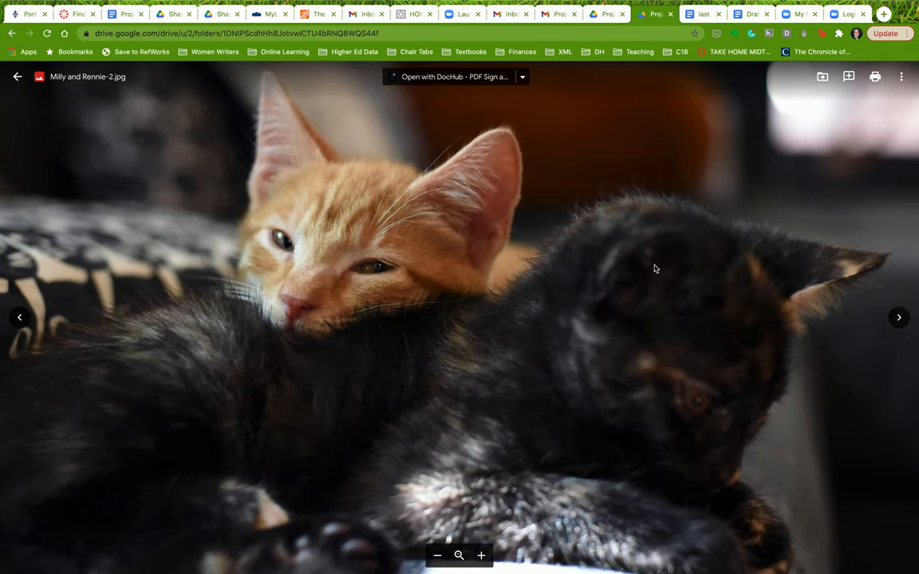
pyautogui.moveTo(562, 235)
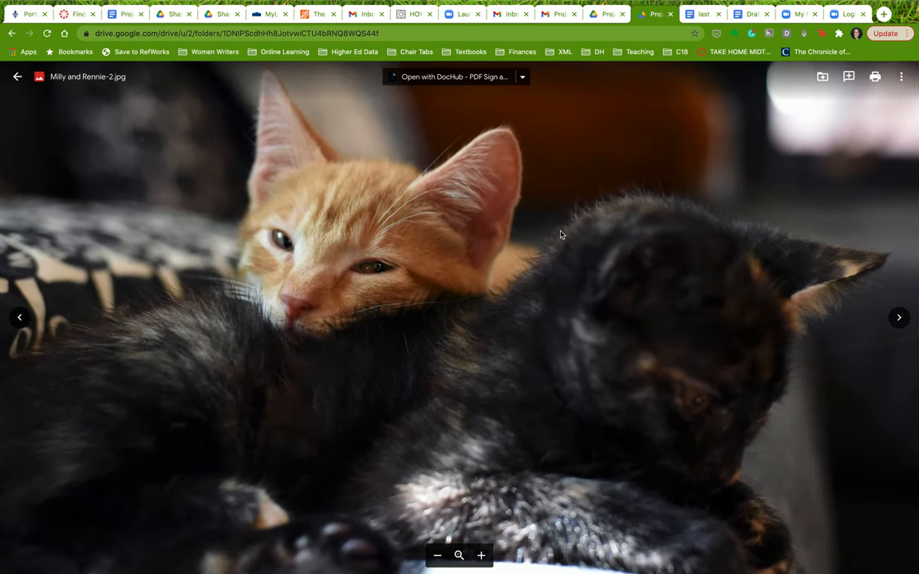
pyautogui.moveTo(673, 127)
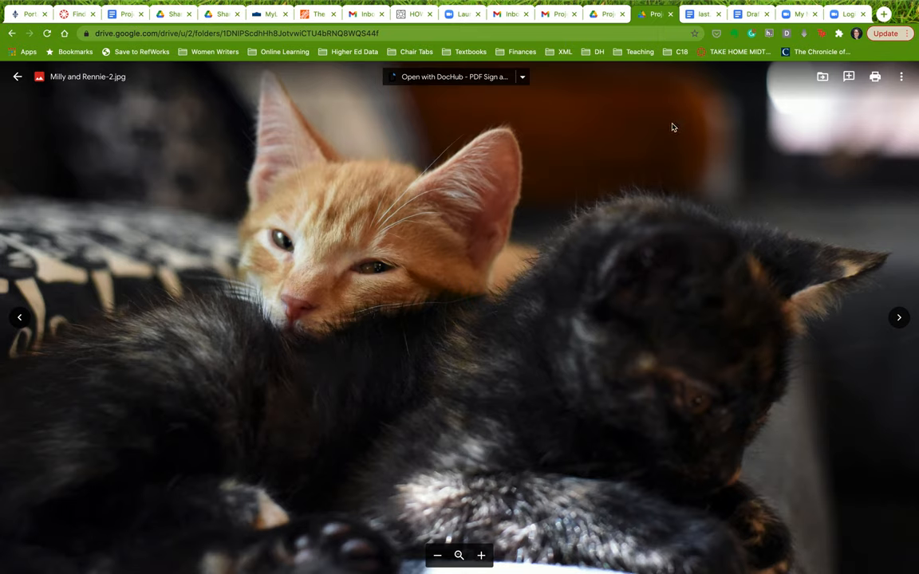